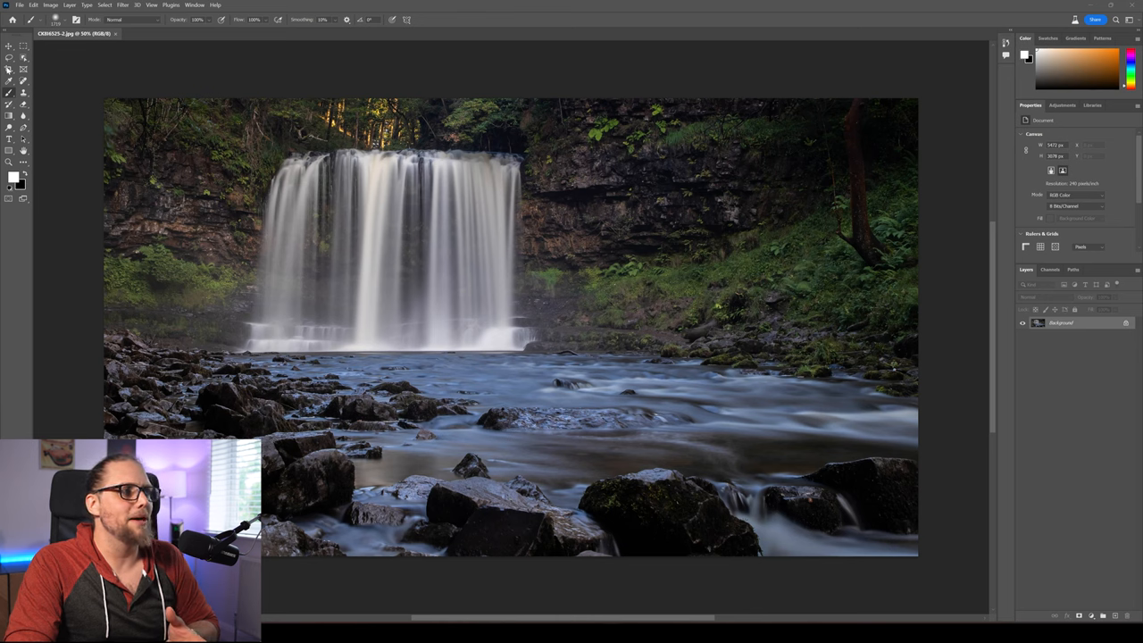
Step: Crop the waterfall to a square and pull the top edge above the photo
left_click(9, 70)
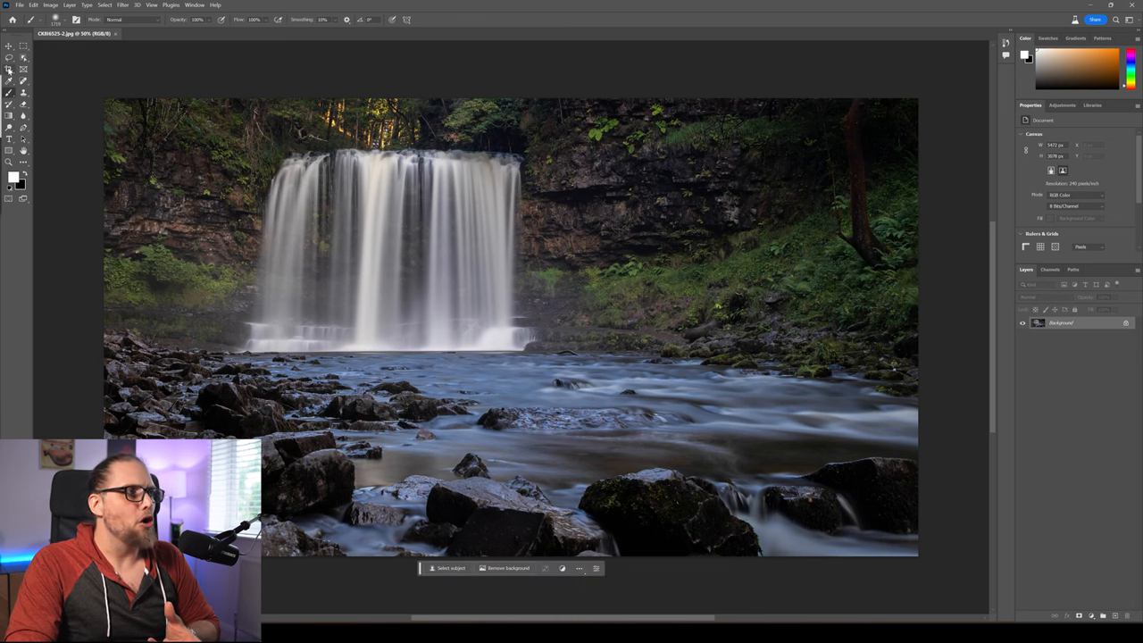
left_click(9, 68)
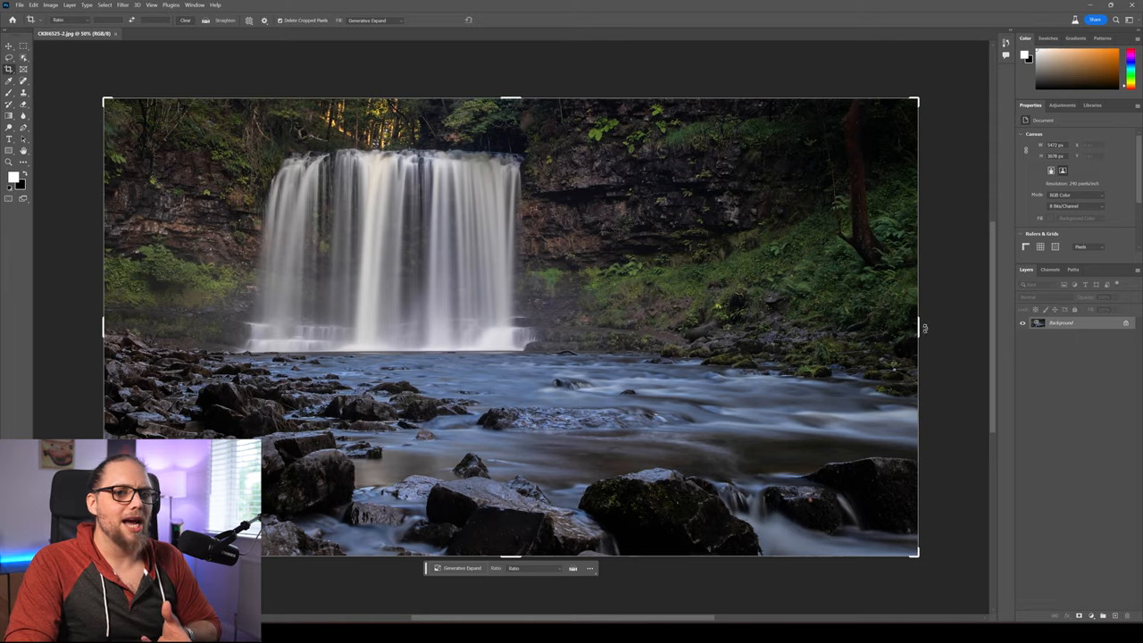
left_click_drag(915, 326, 784, 326)
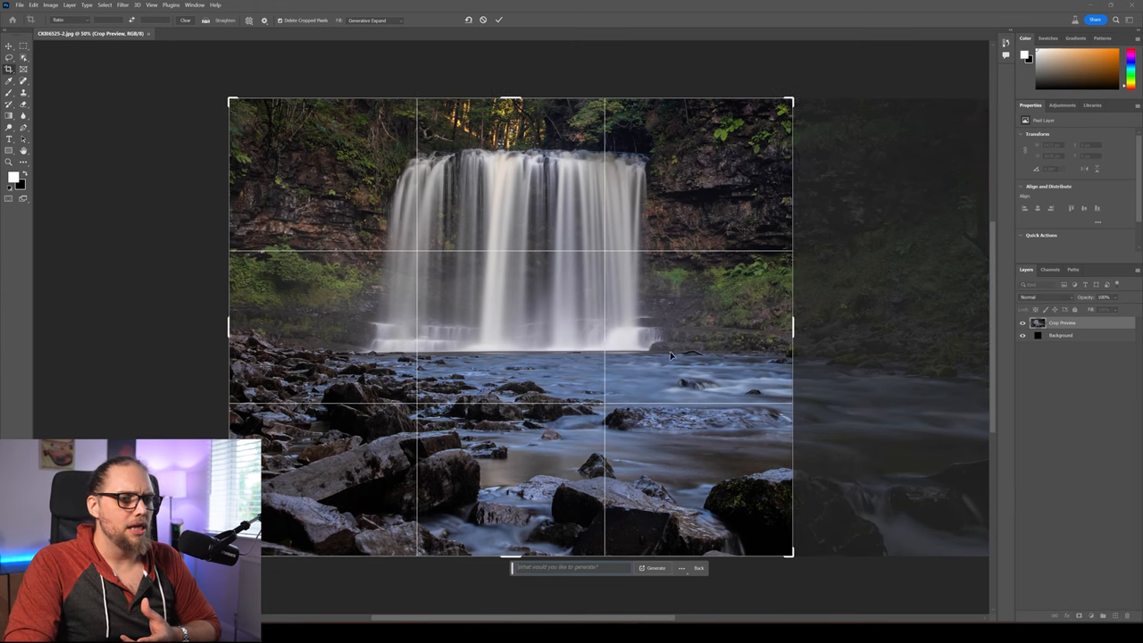
mouse_move(783, 517)
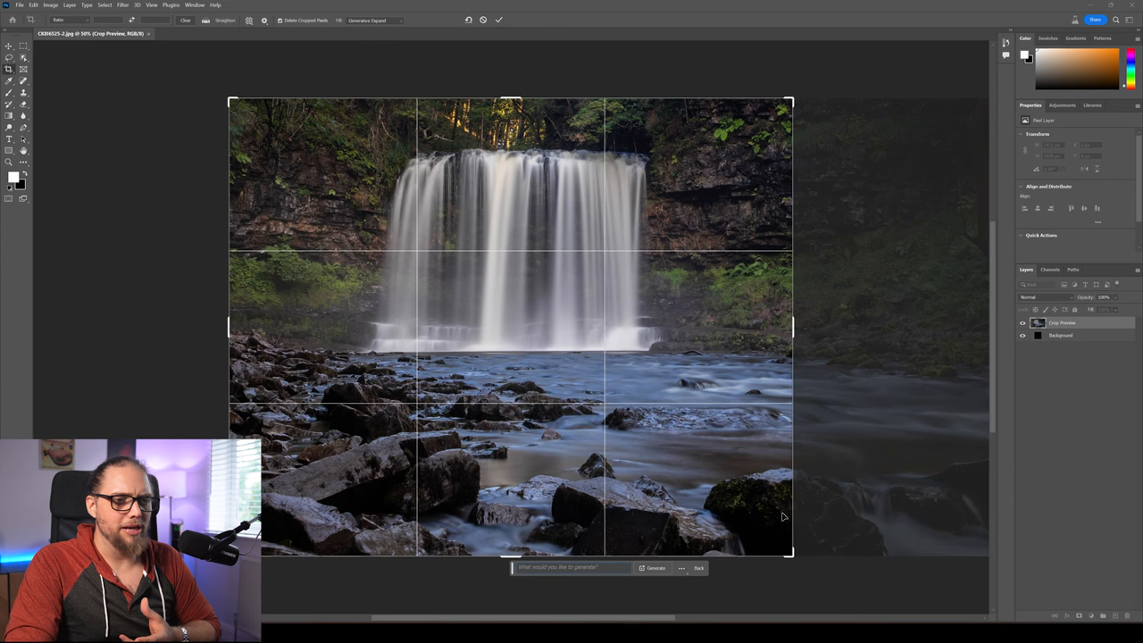
mouse_move(963, 206)
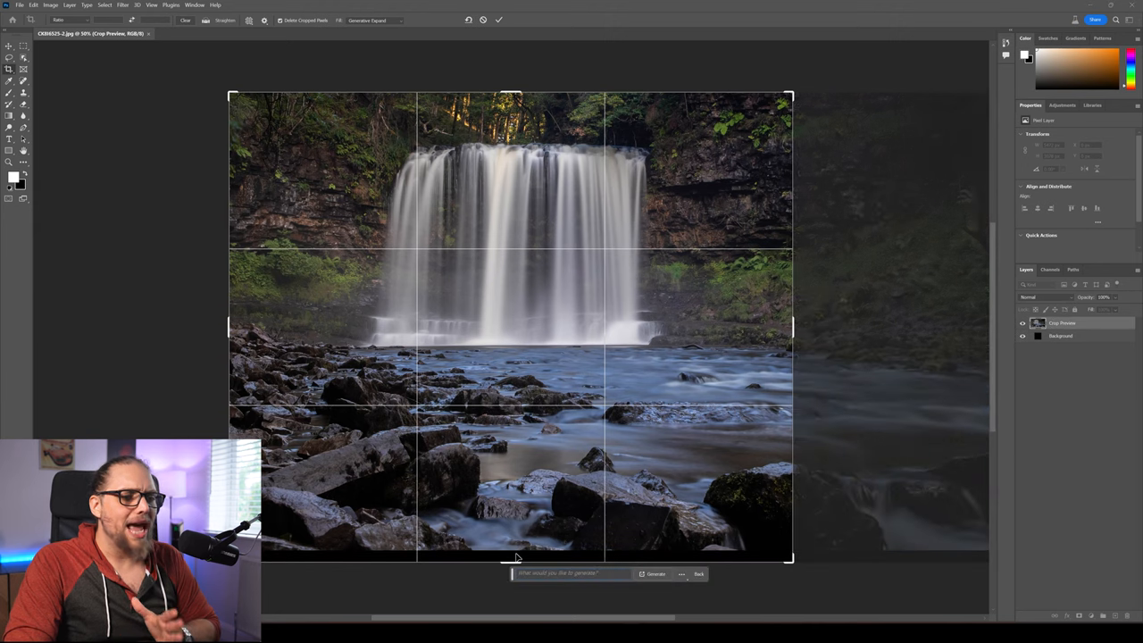
mouse_move(538, 233)
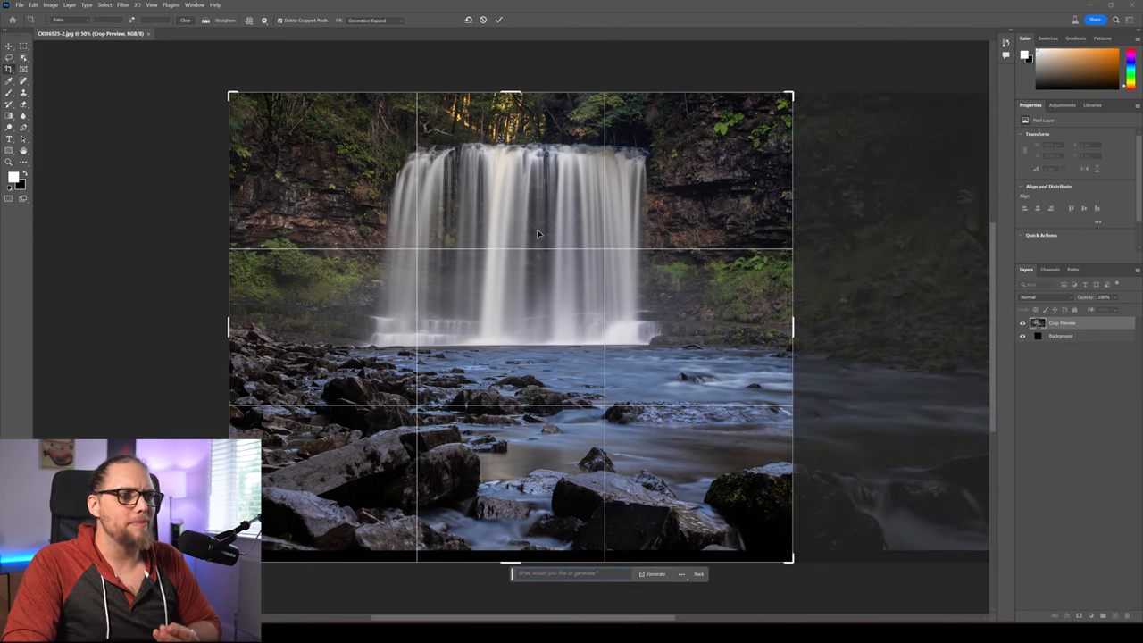
left_click_drag(510, 89, 510, 76)
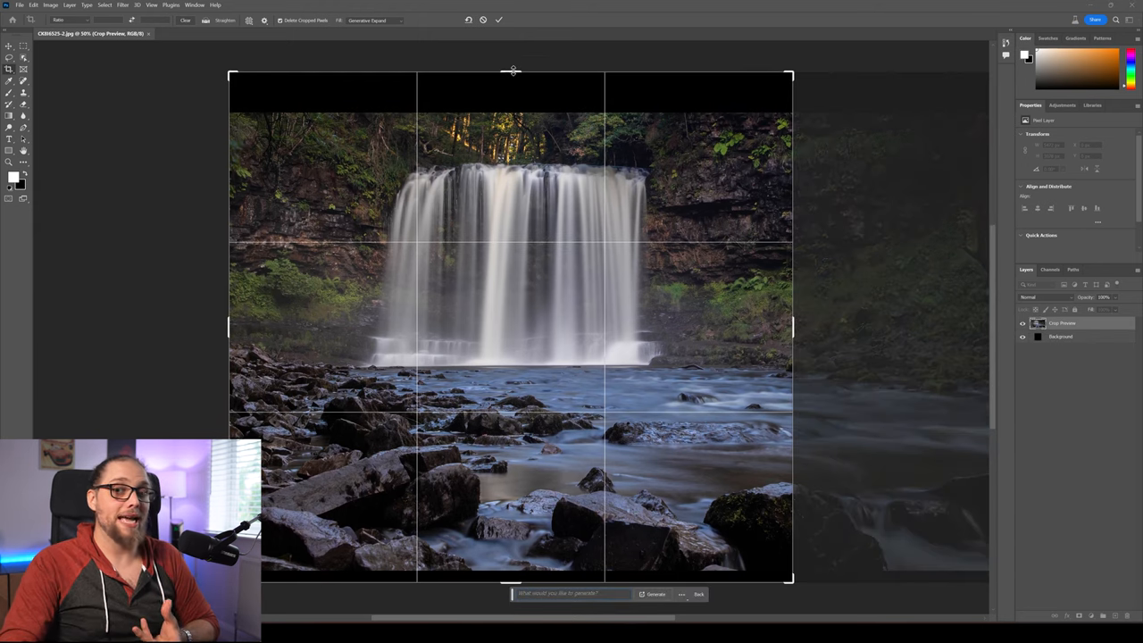
mouse_move(576, 291)
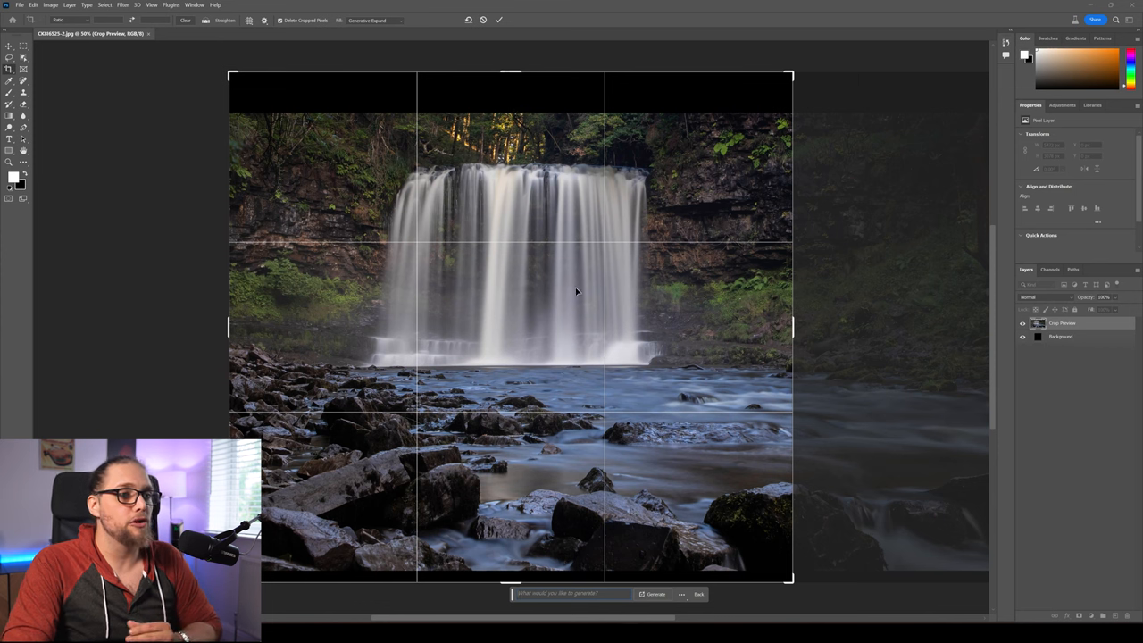
mouse_move(674, 556)
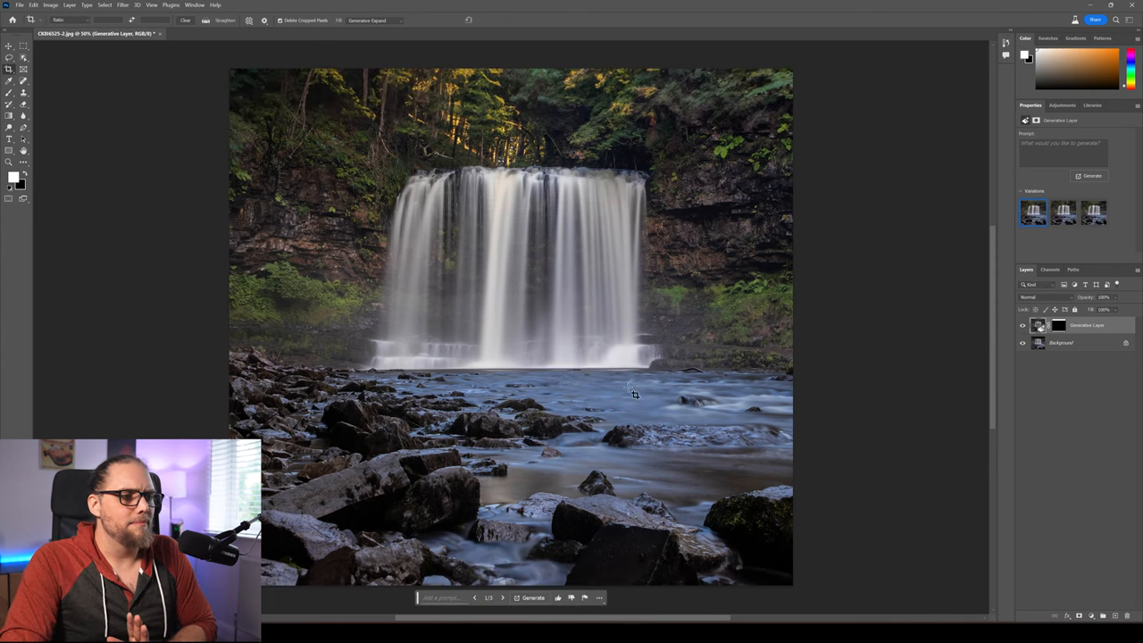
Step: Compare the three generated forest variations and keep the second one
left_click(1062, 212)
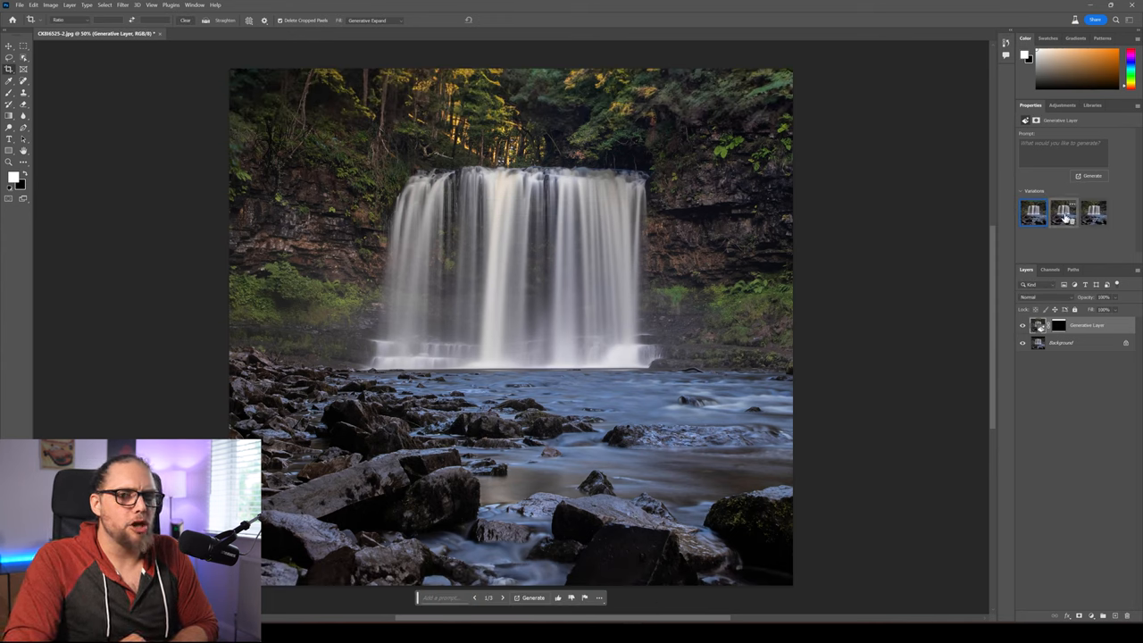
left_click(1064, 212)
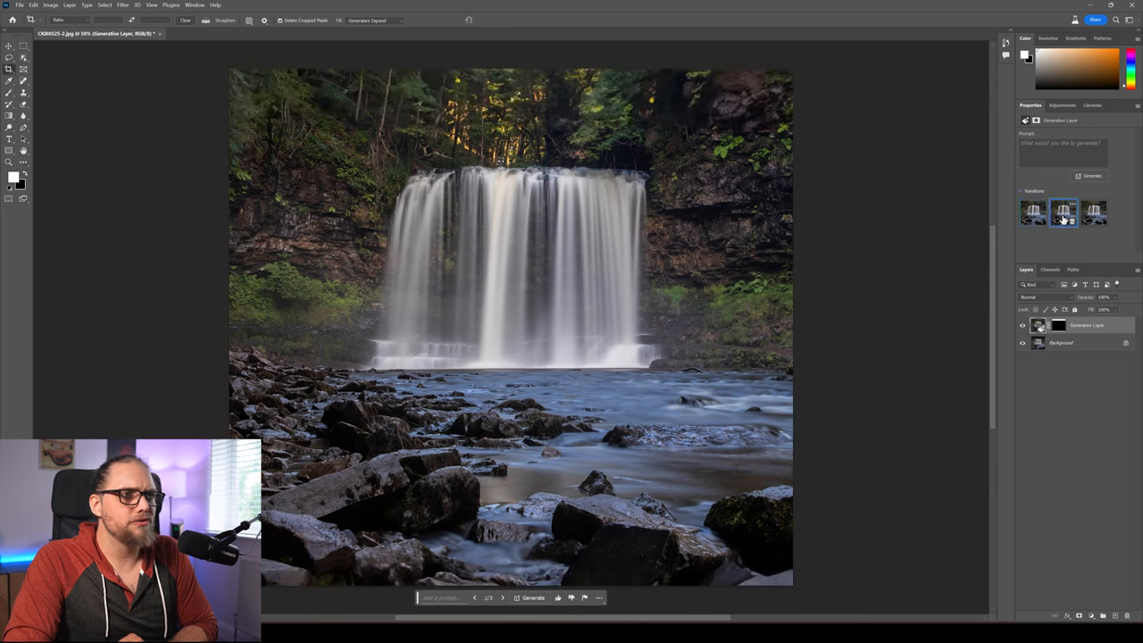
left_click(1092, 213)
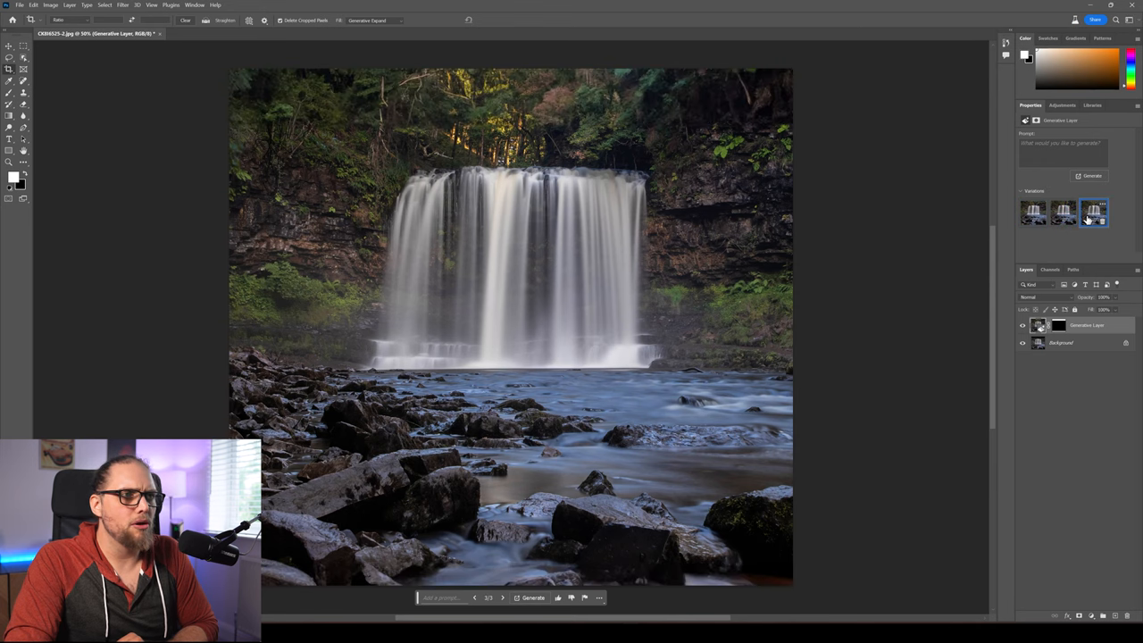
left_click(1063, 213)
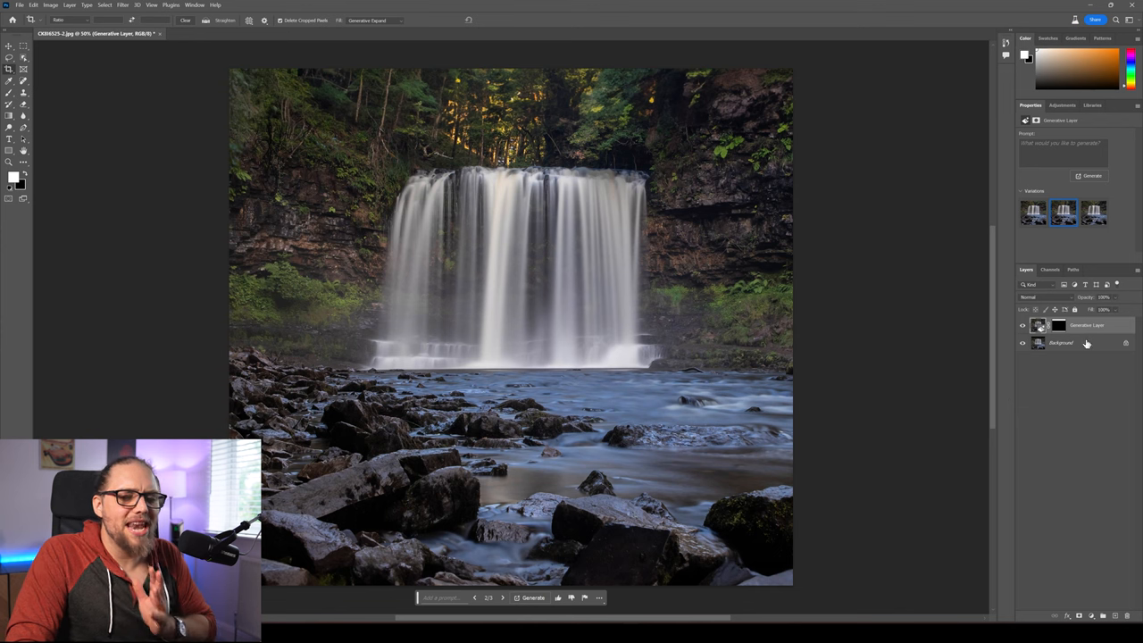
mouse_move(1086, 343)
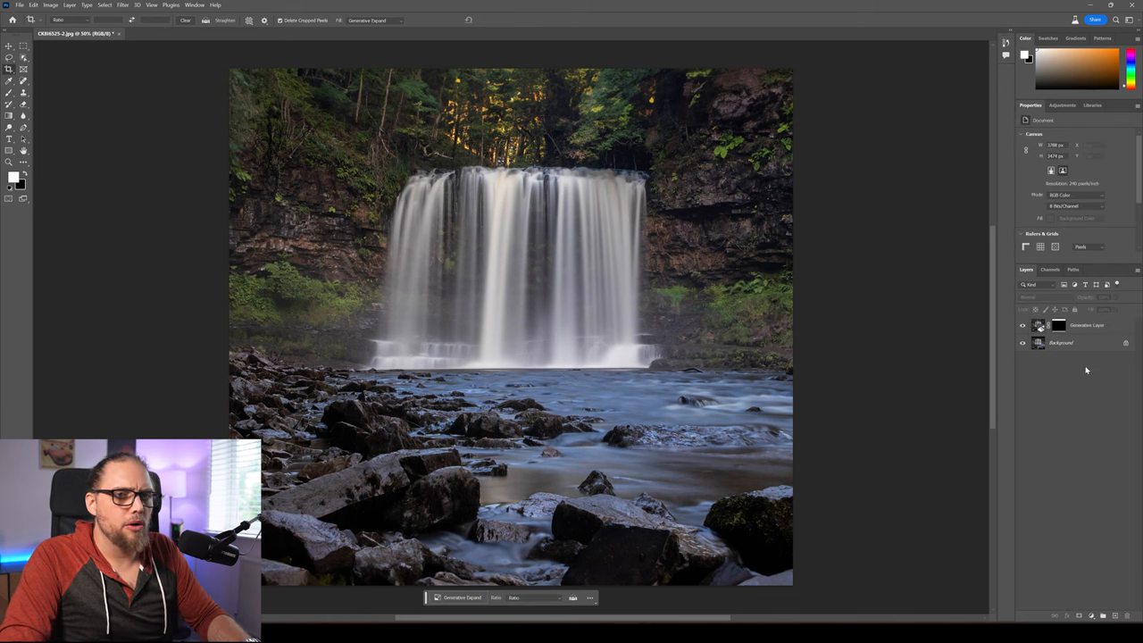
mouse_move(286, 188)
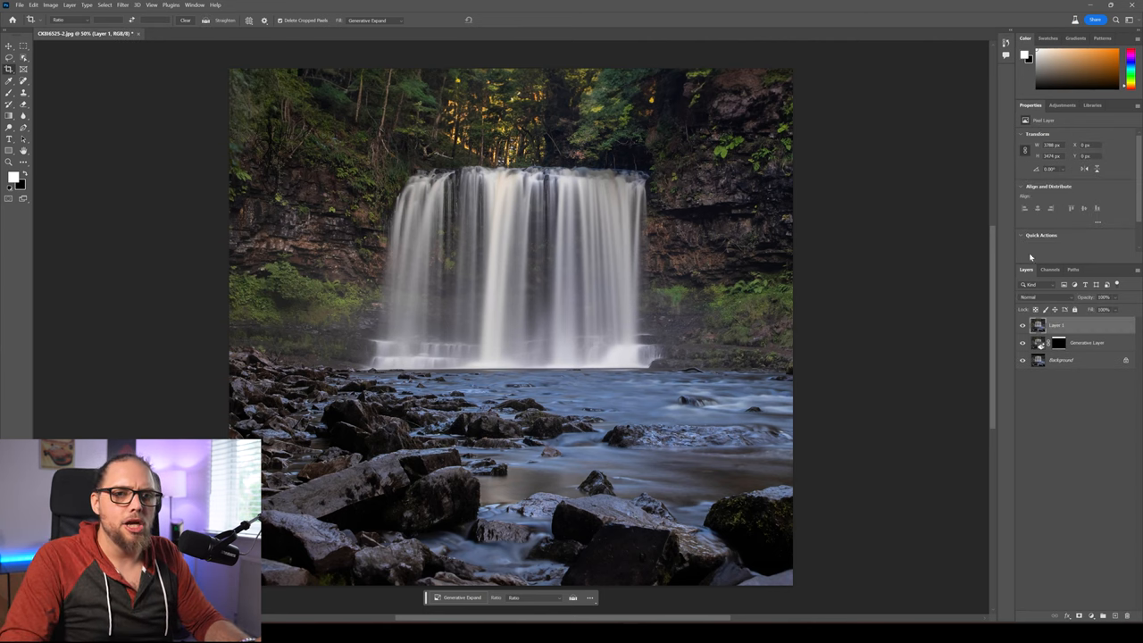
mouse_move(1095, 366)
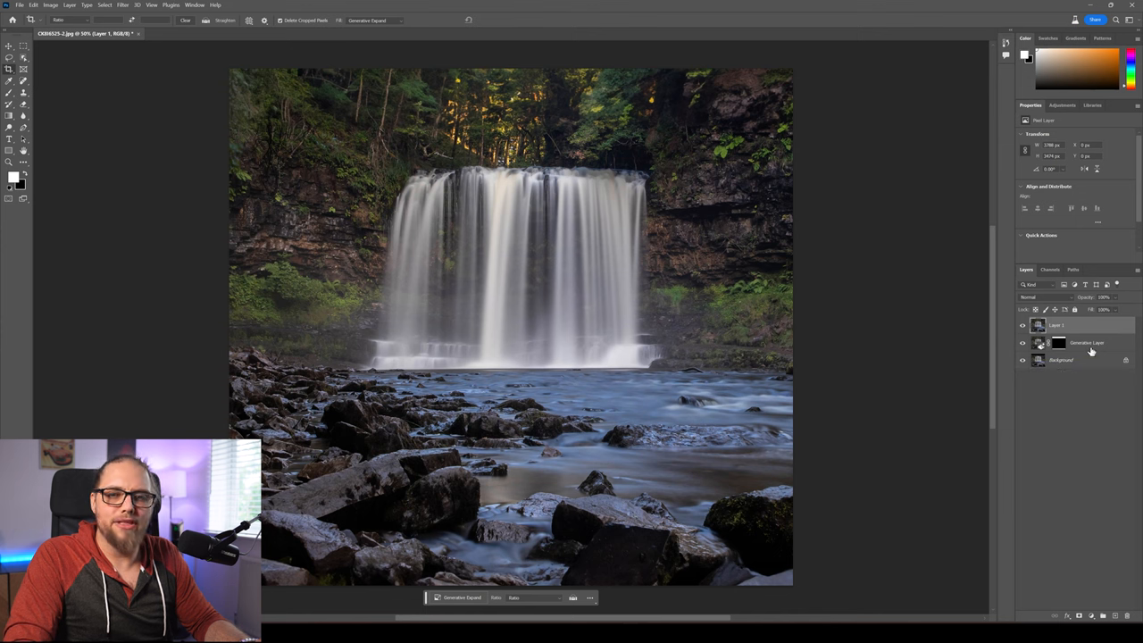
mouse_move(1088, 350)
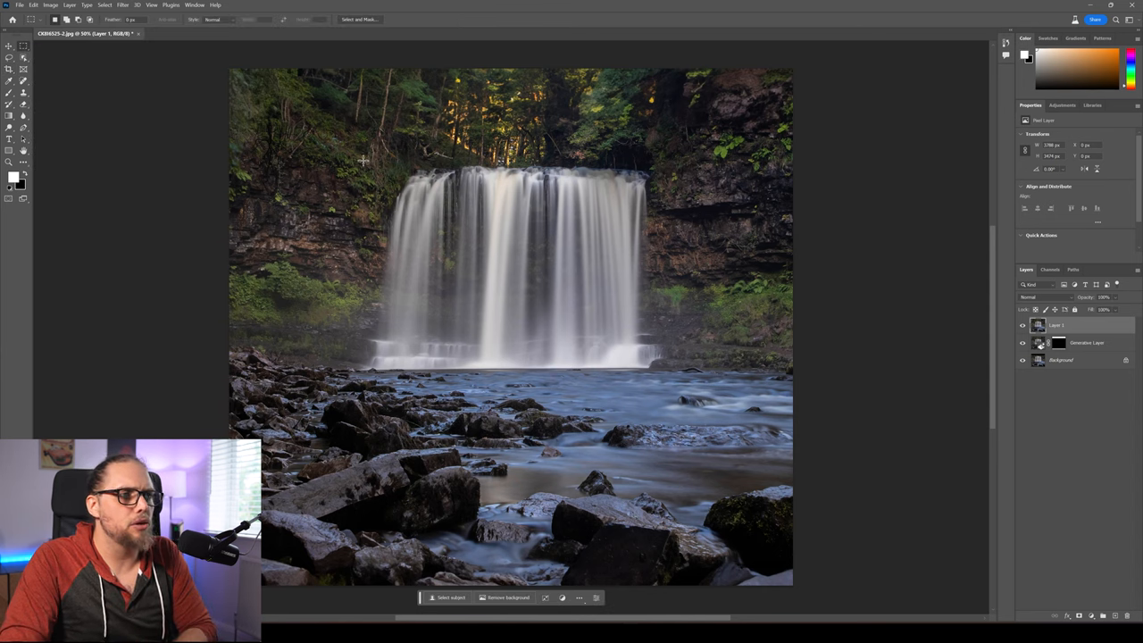
Step: Copy the marqueed waterfall to its own layer, stretch it taller, then deselect
left_click_drag(350, 157, 684, 379)
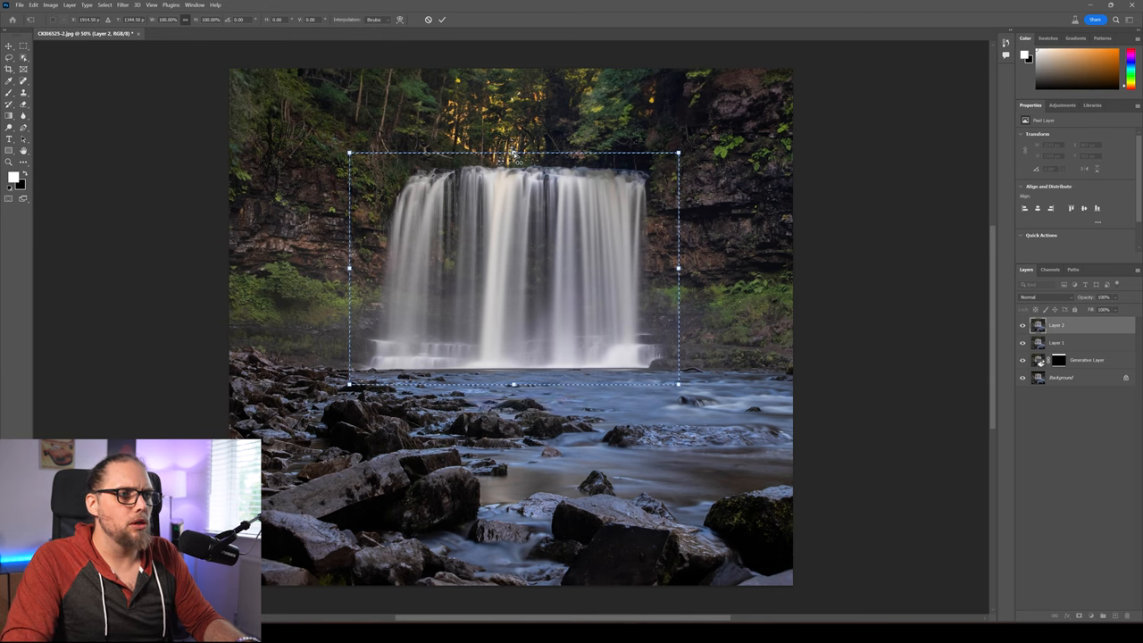
left_click_drag(513, 152, 513, 122)
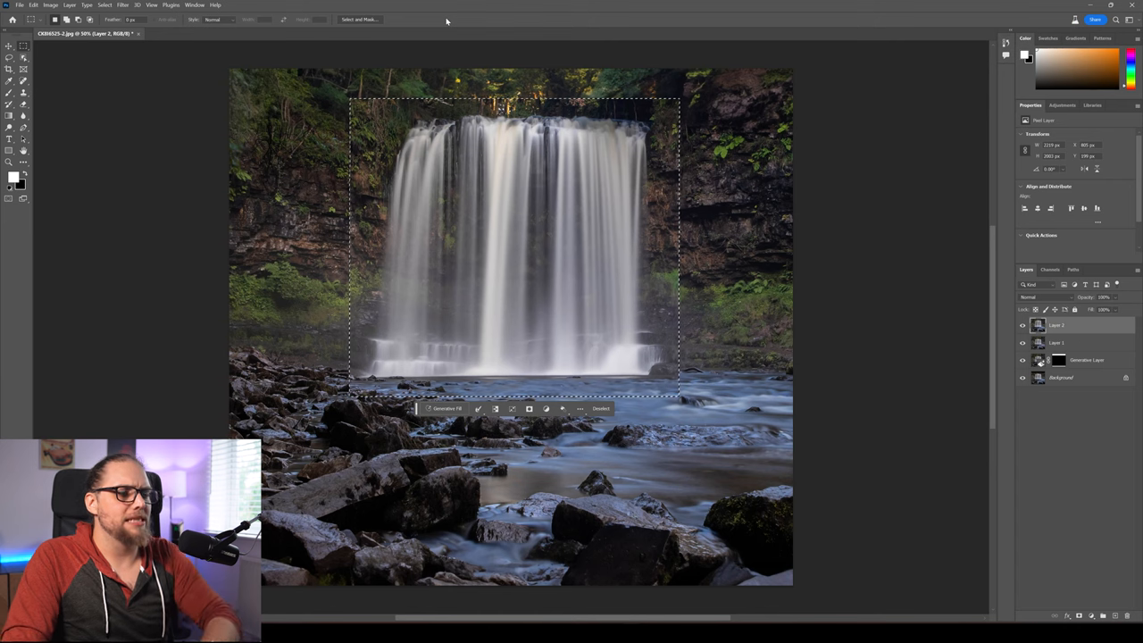
left_click(601, 408)
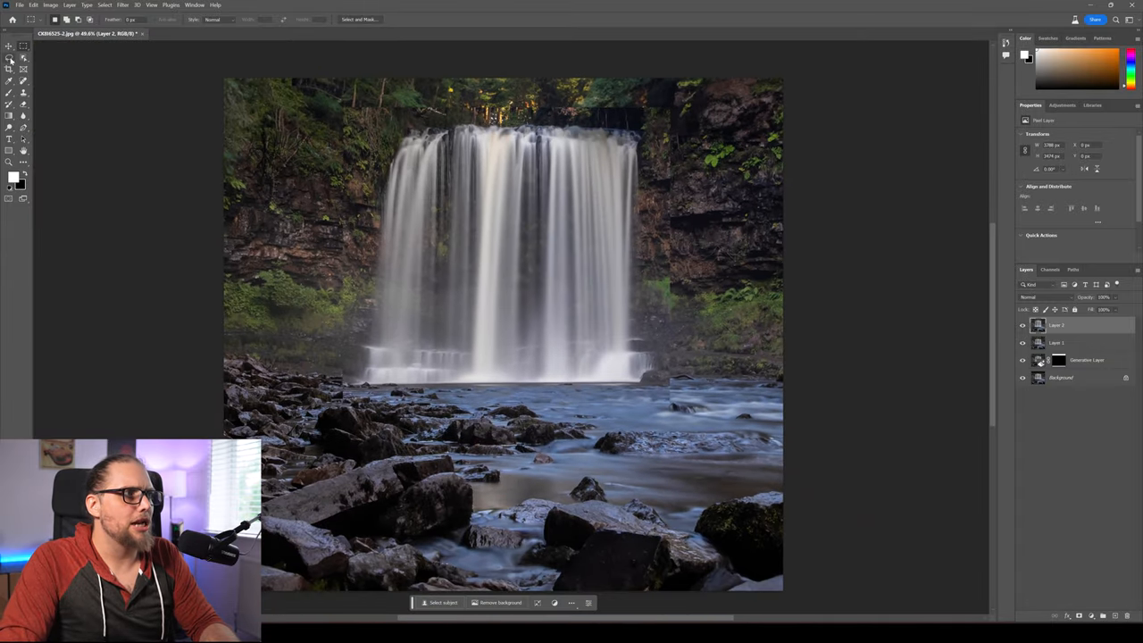
Step: Trace a loose Lasso ring around the enlarged waterfall's edges
left_click(12, 57)
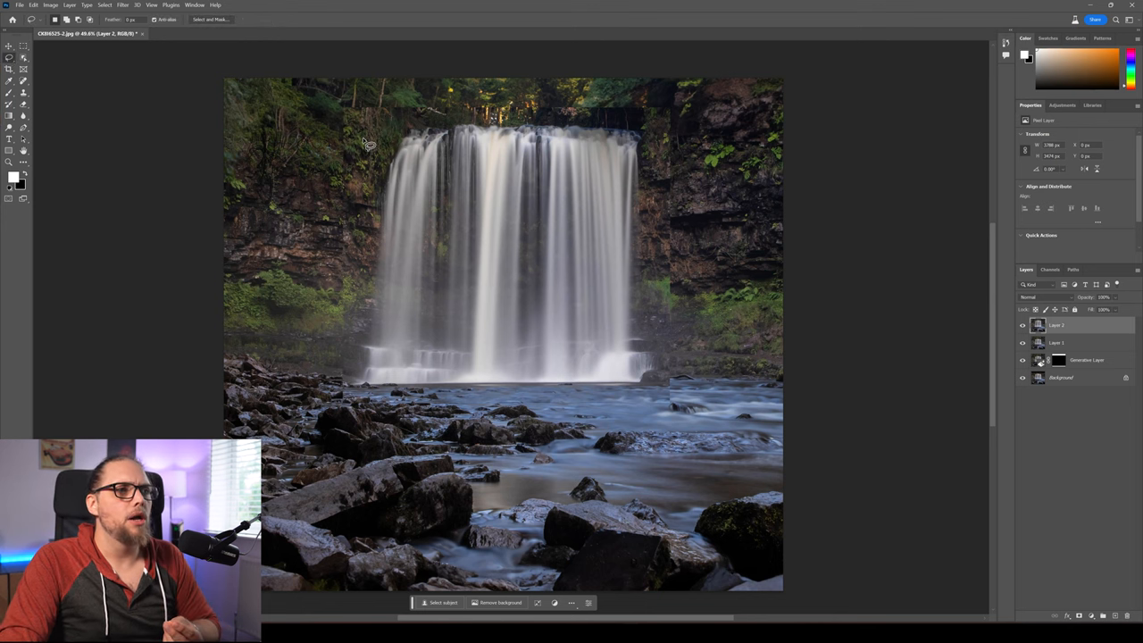
mouse_move(357, 353)
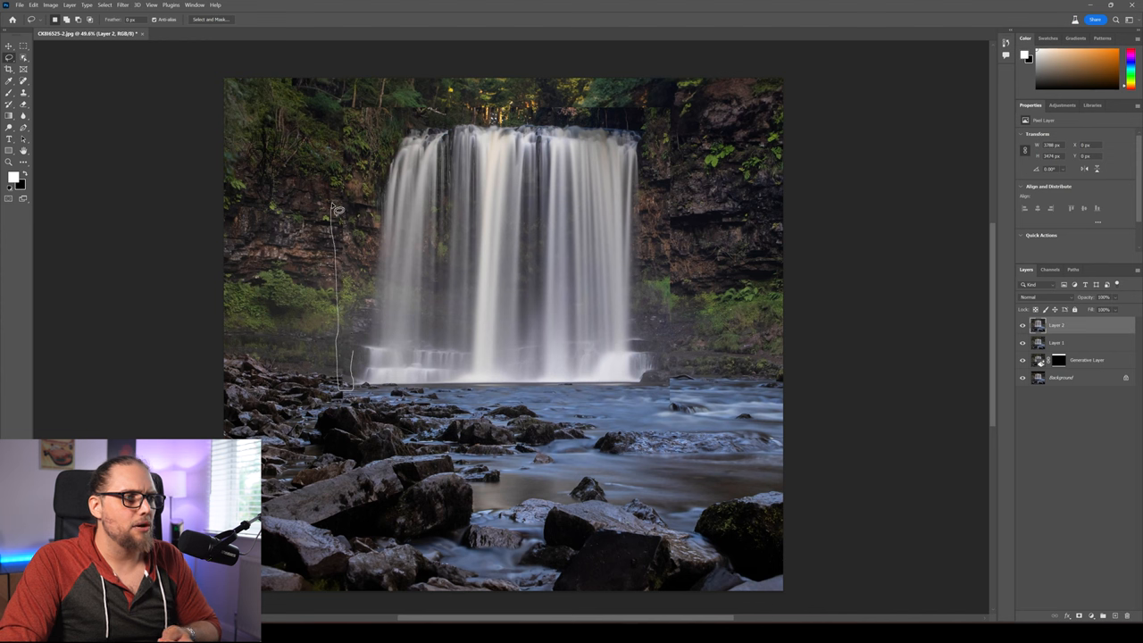
left_click_drag(338, 205, 607, 412)
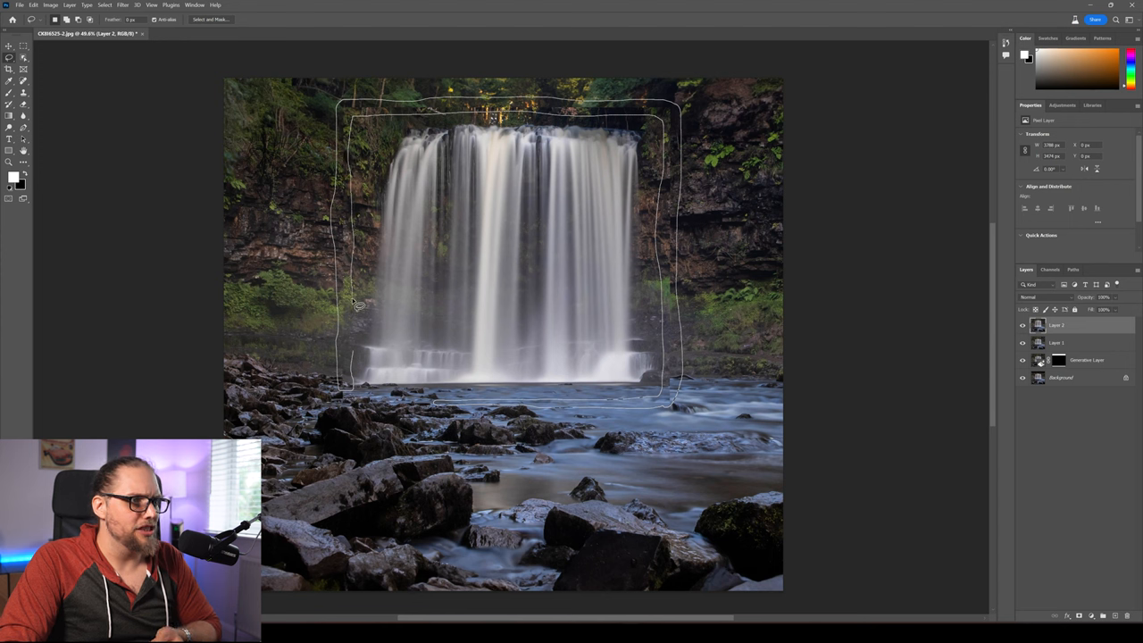
mouse_move(358, 366)
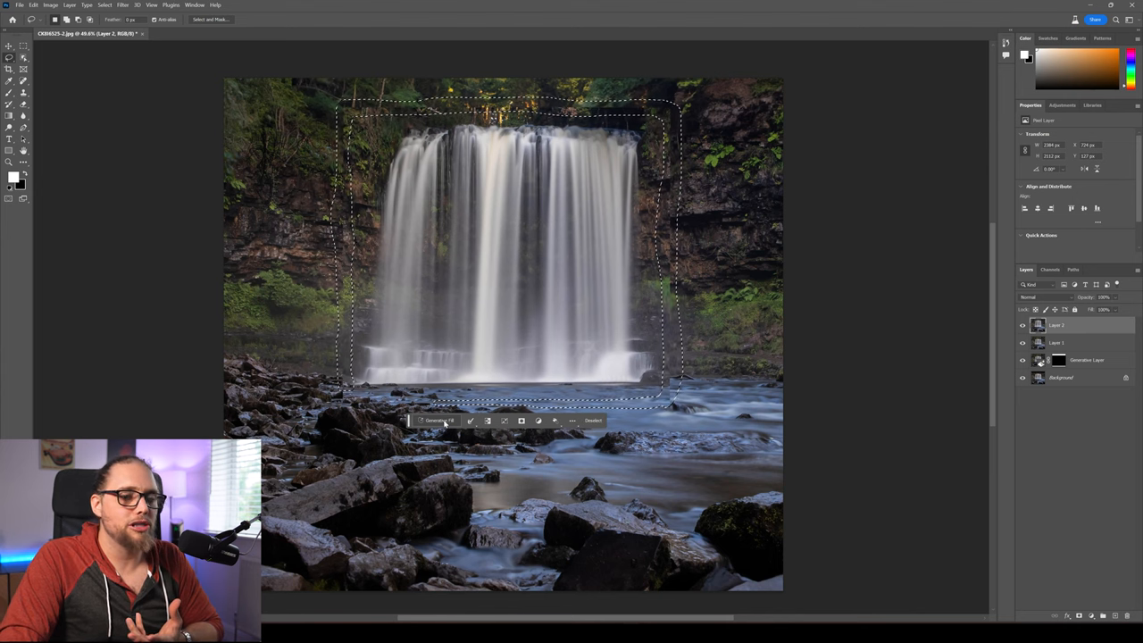
Step: Run Generative Fill with an empty prompt on the selected edge ring
left_click(438, 421)
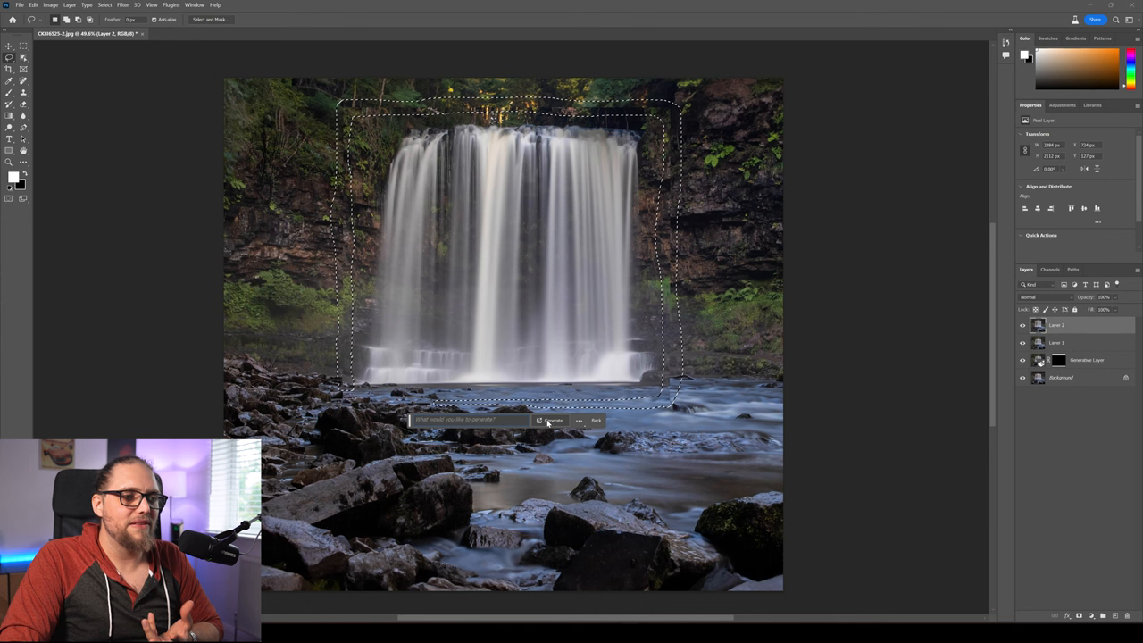
left_click(553, 419)
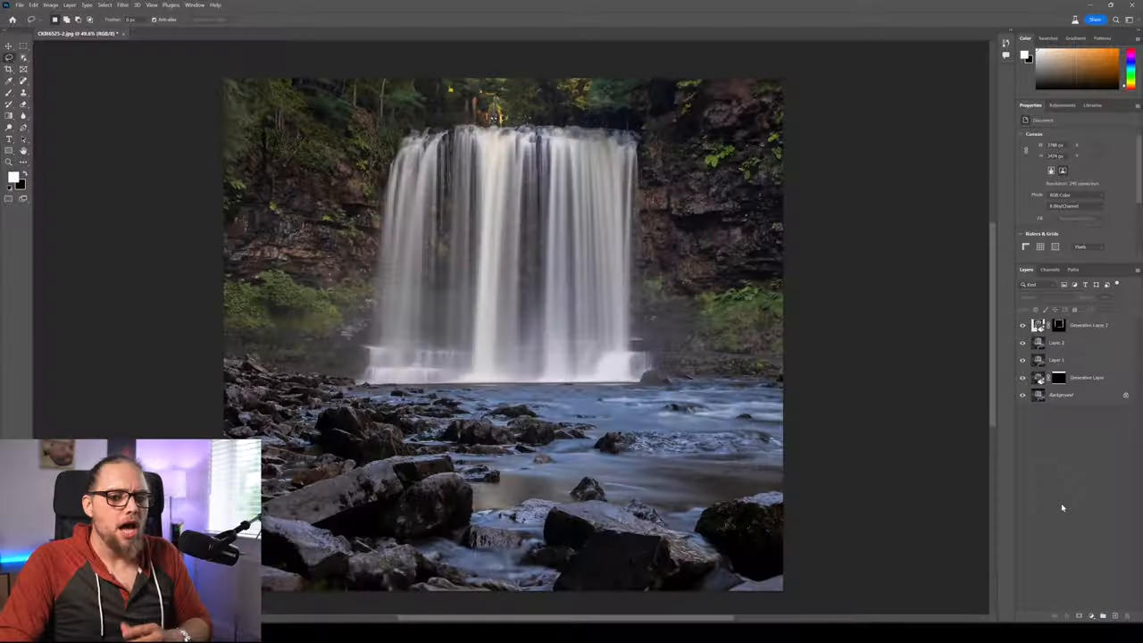
Step: Add a Color Lookup layer using TealOrangePlusContrast.3DL at 40% opacity
left_click(1079, 616)
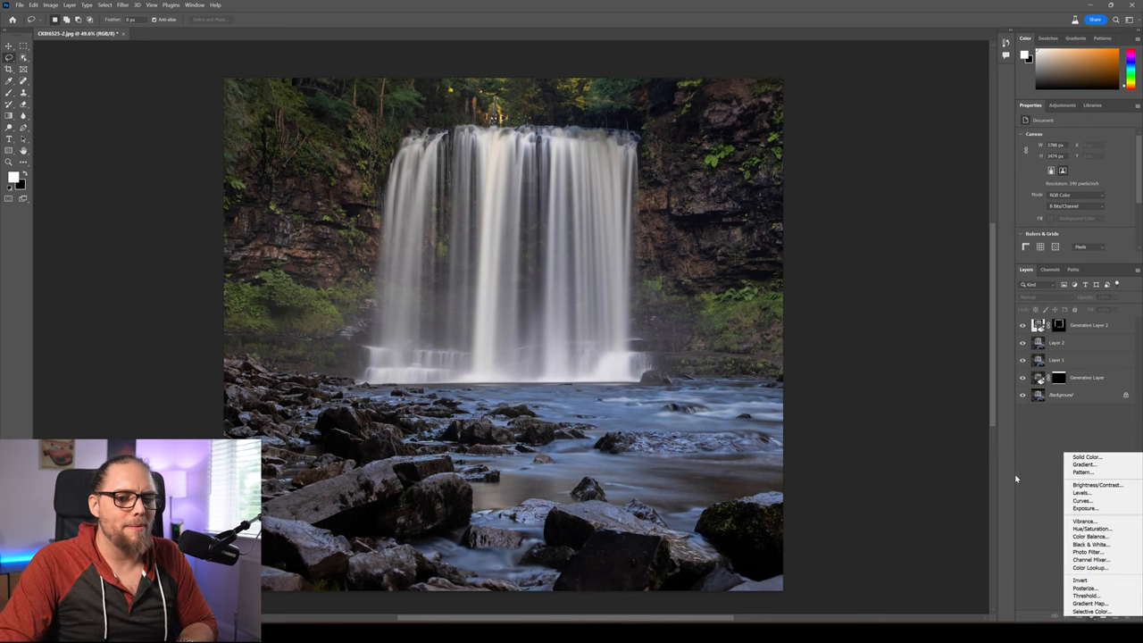
left_click(1089, 567)
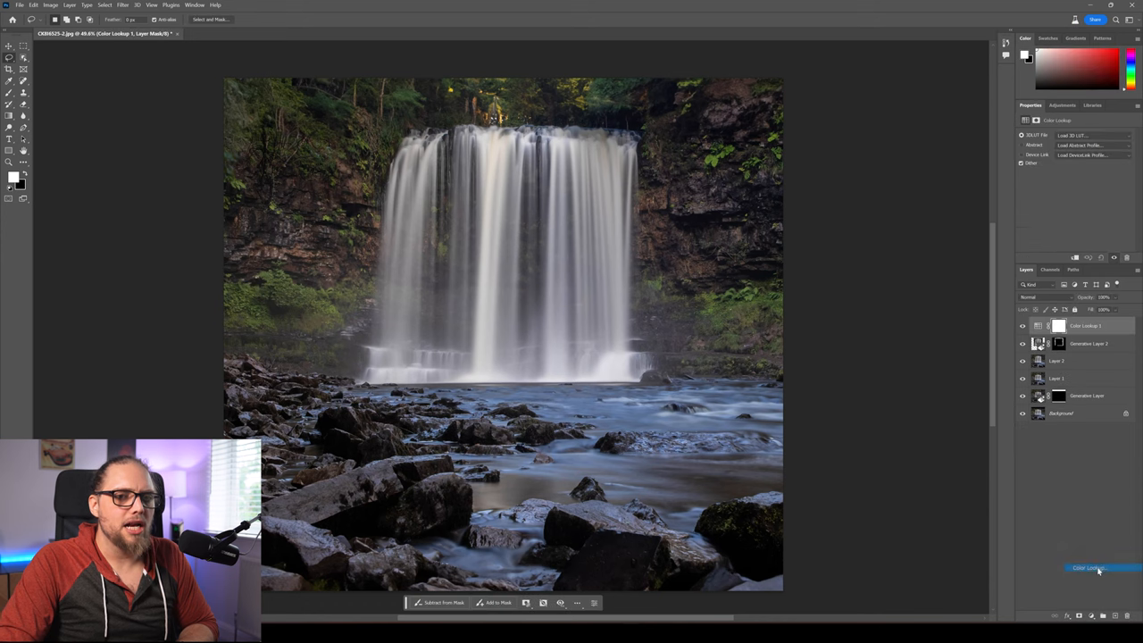
left_click(1089, 135)
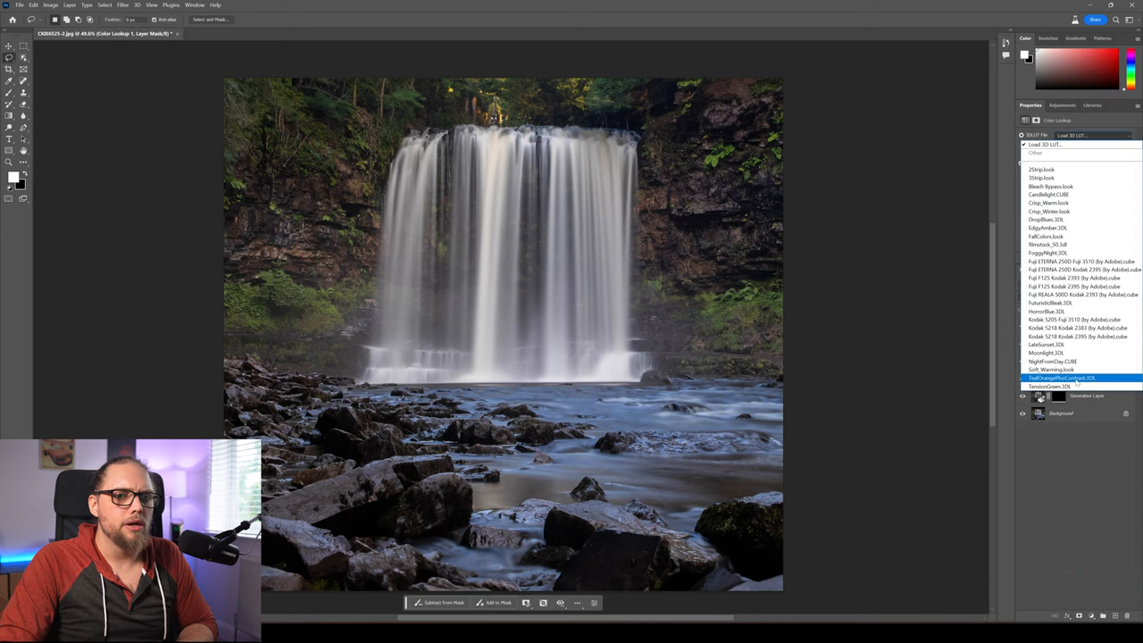
left_click(1061, 378)
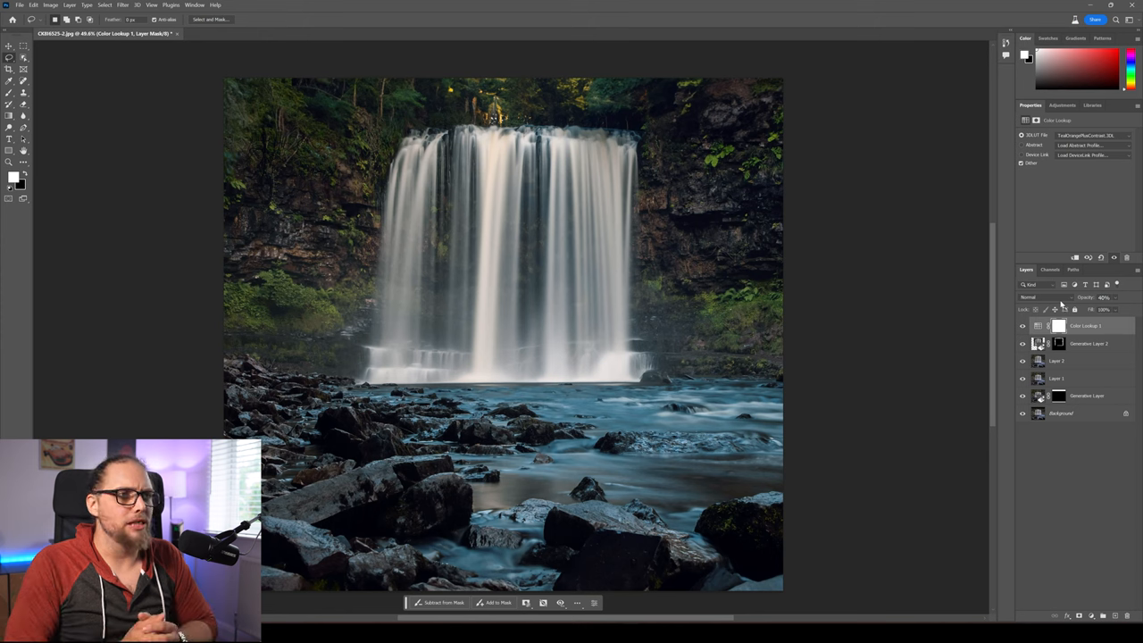
mouse_move(1086, 297)
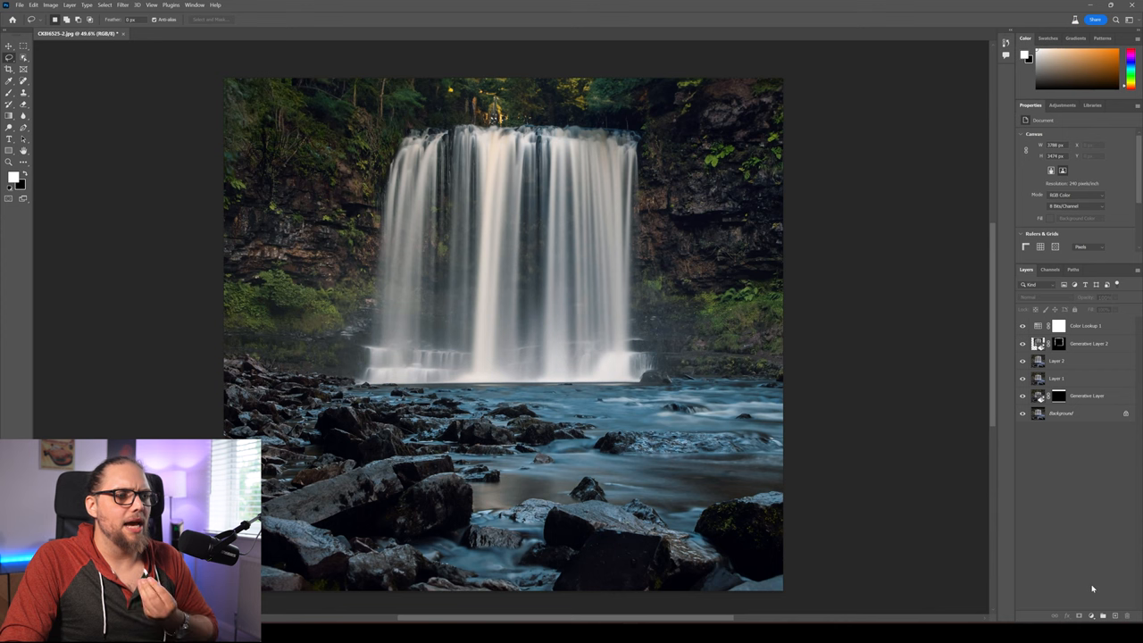
left_click(1115, 616)
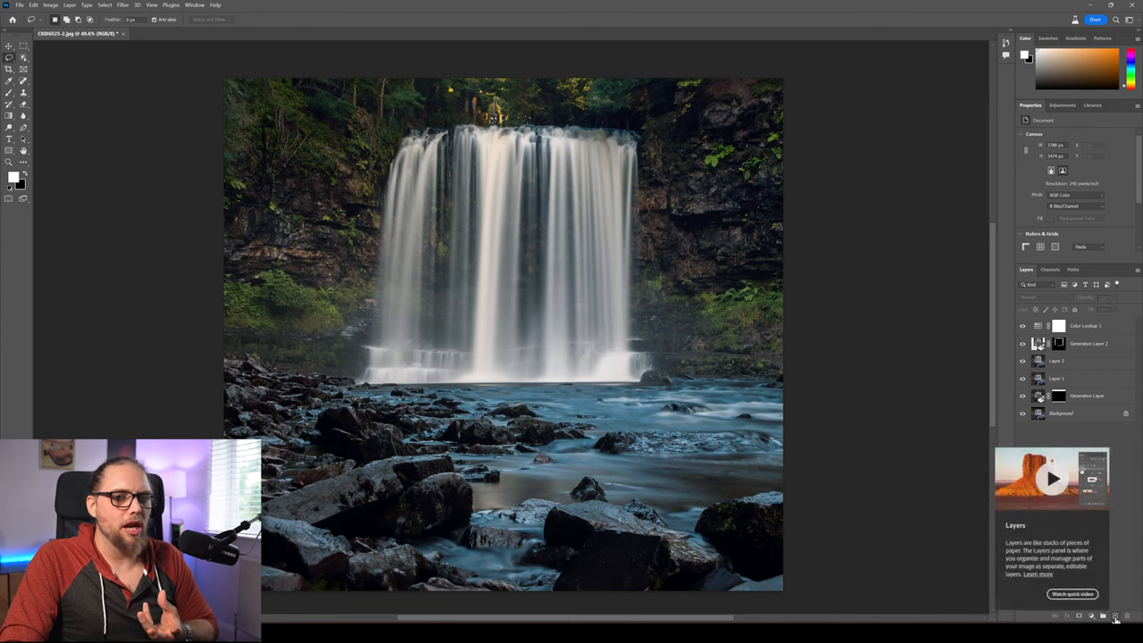
Step: Paint black edges on a new layer with a soft brush and blend it in Multiply
left_click(1115, 617)
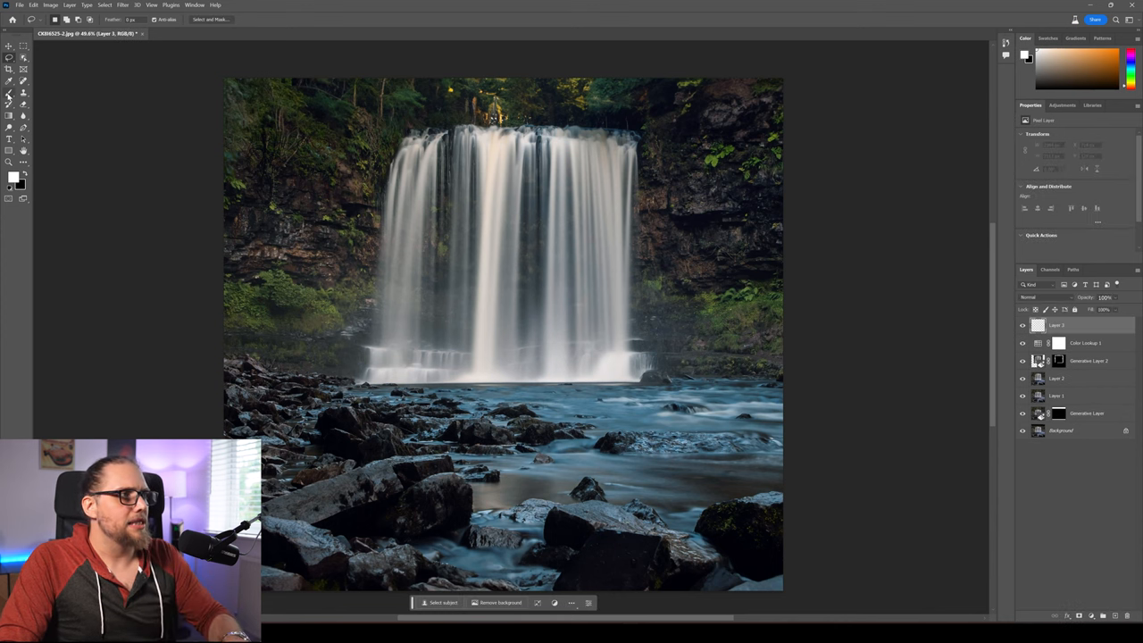
left_click(23, 92)
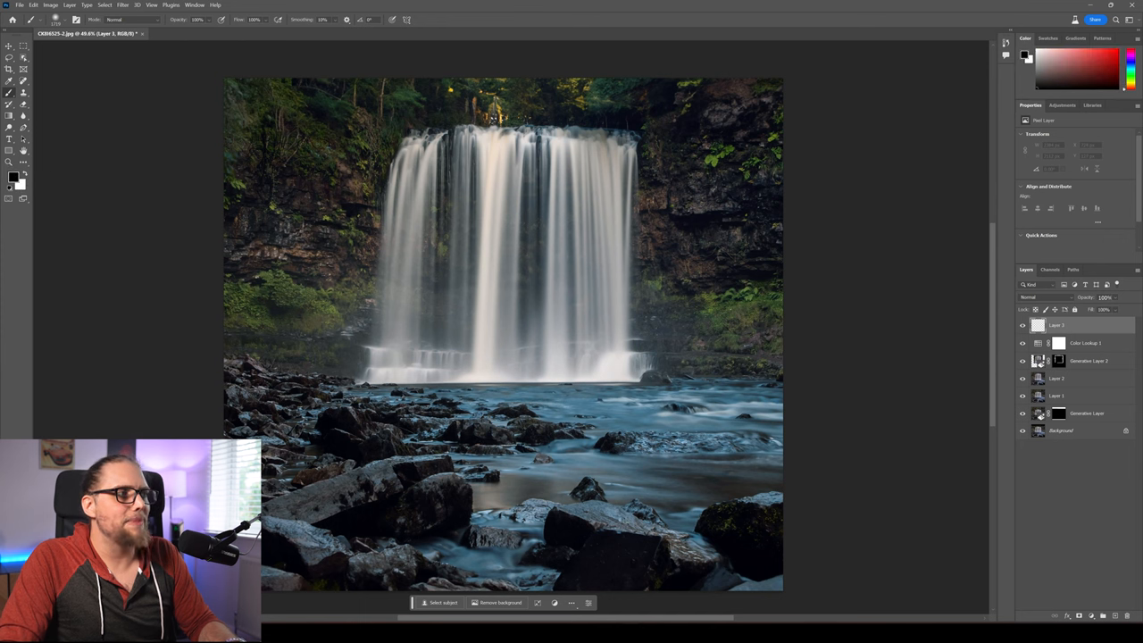
mouse_move(331, 500)
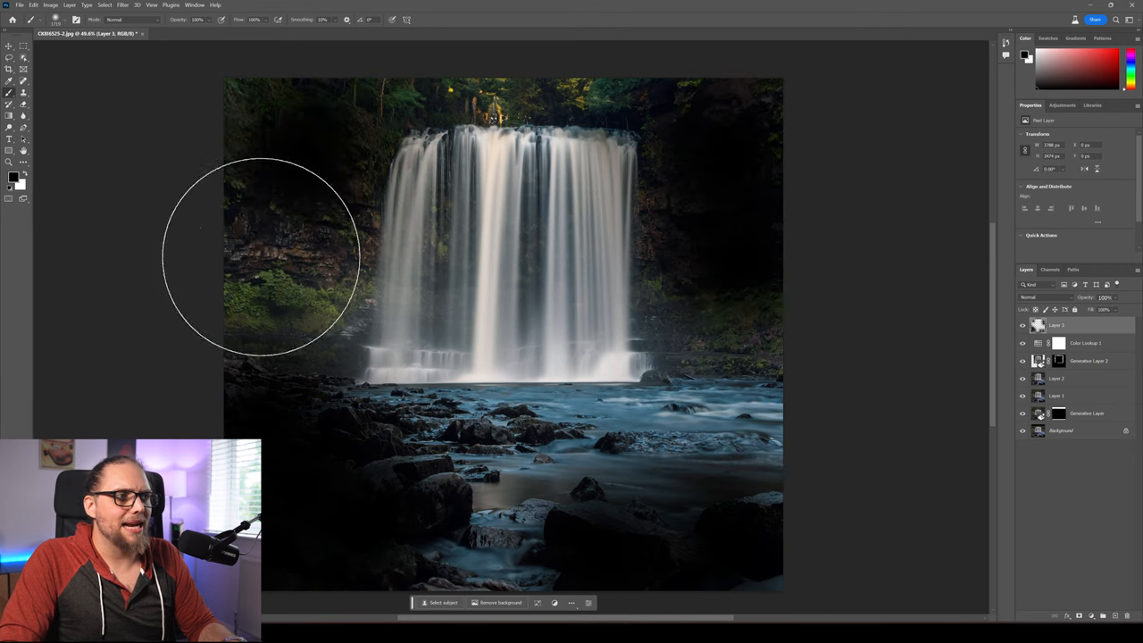
mouse_move(710, 468)
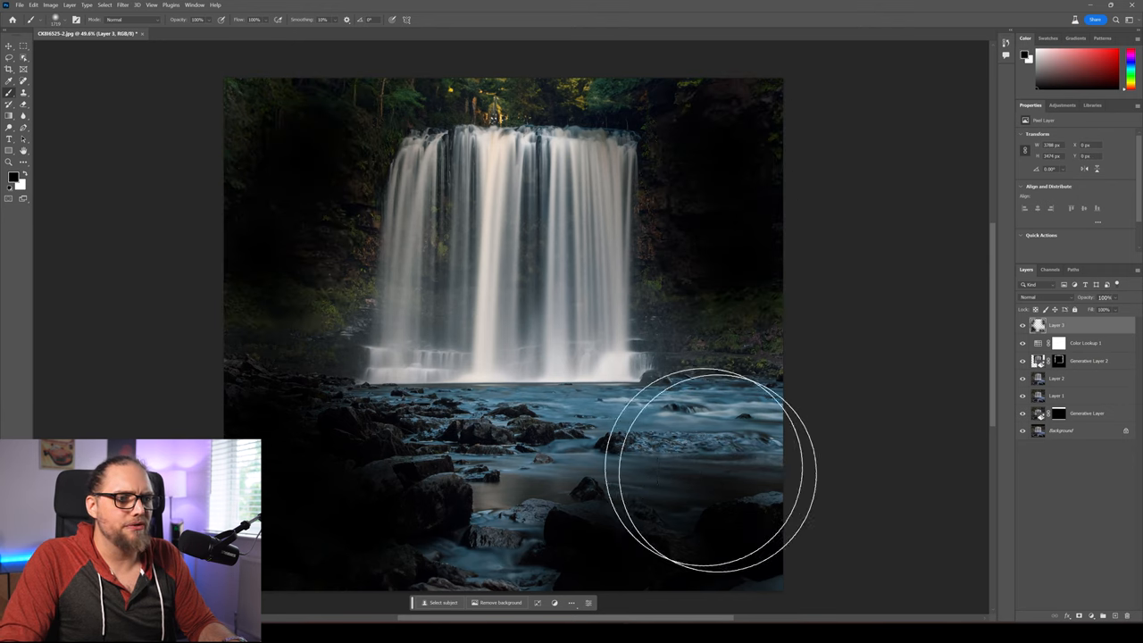
mouse_move(549, 415)
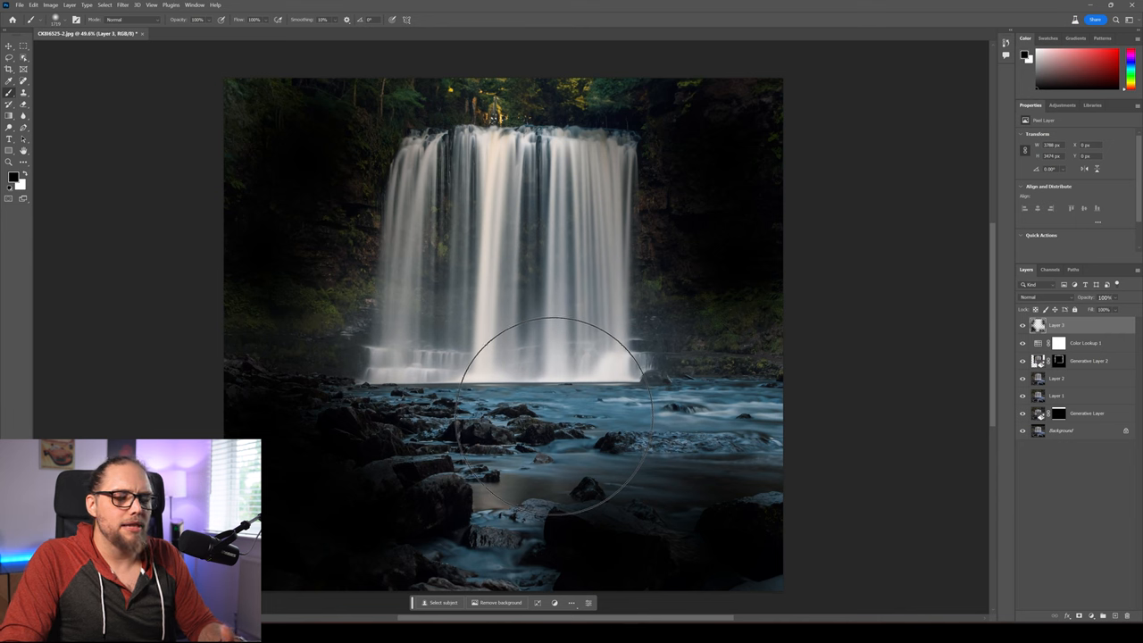
mouse_move(688, 120)
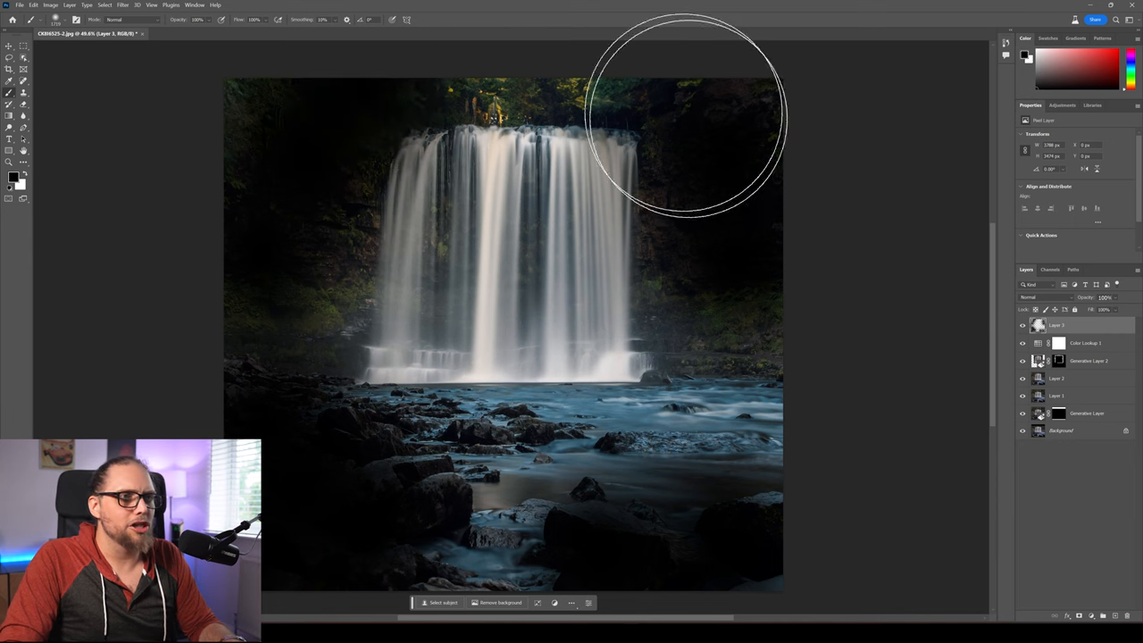
left_click(1043, 297)
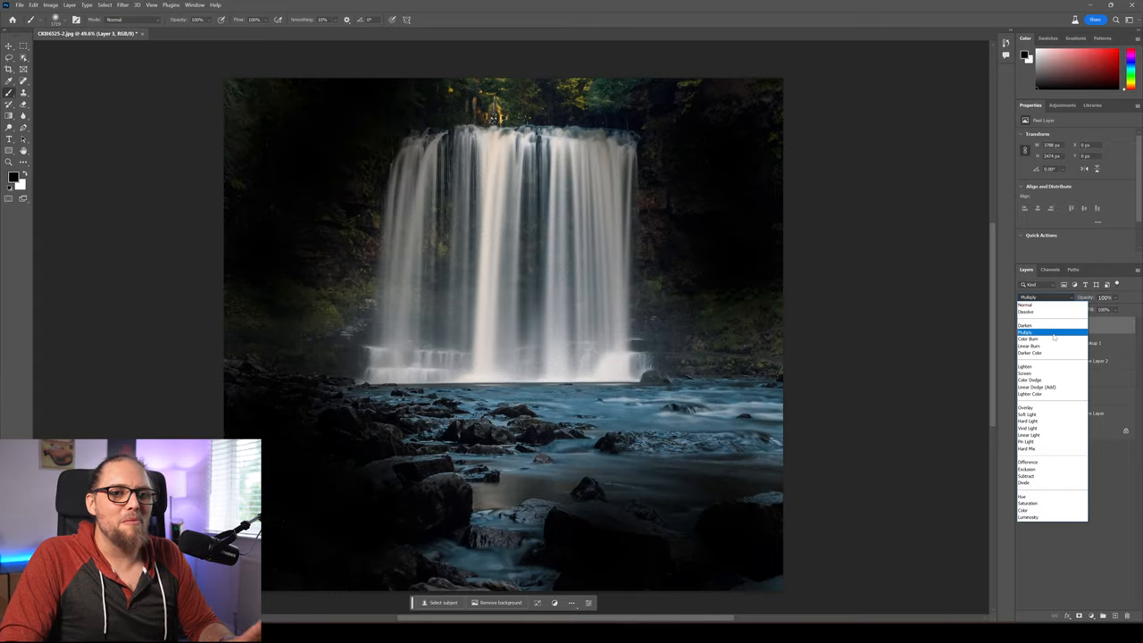
left_click(1052, 372)
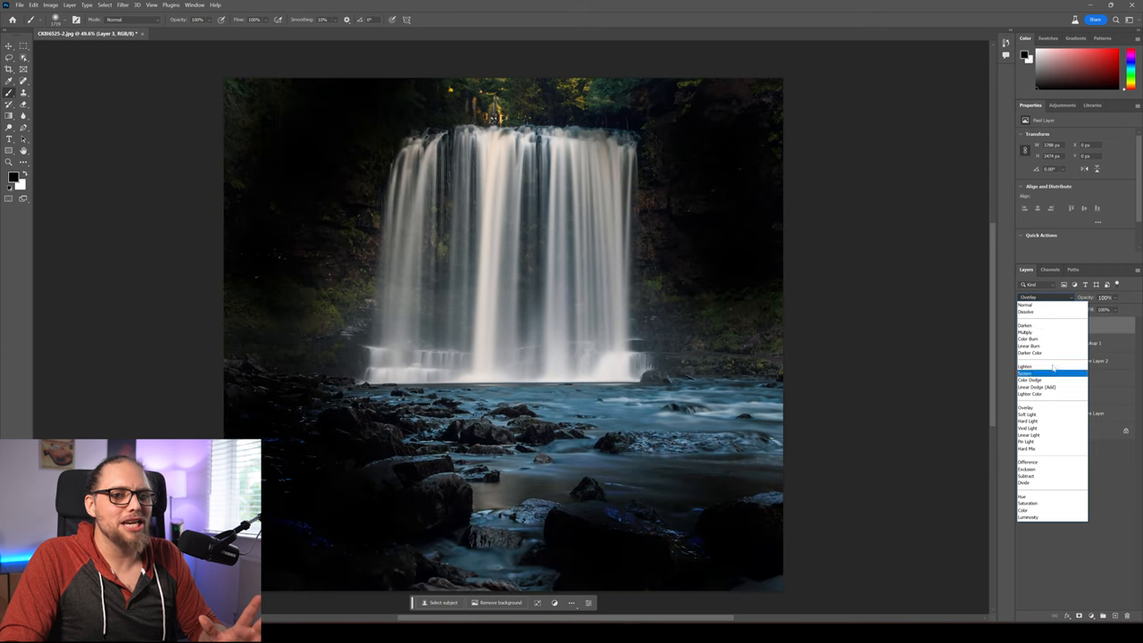
left_click(1026, 332)
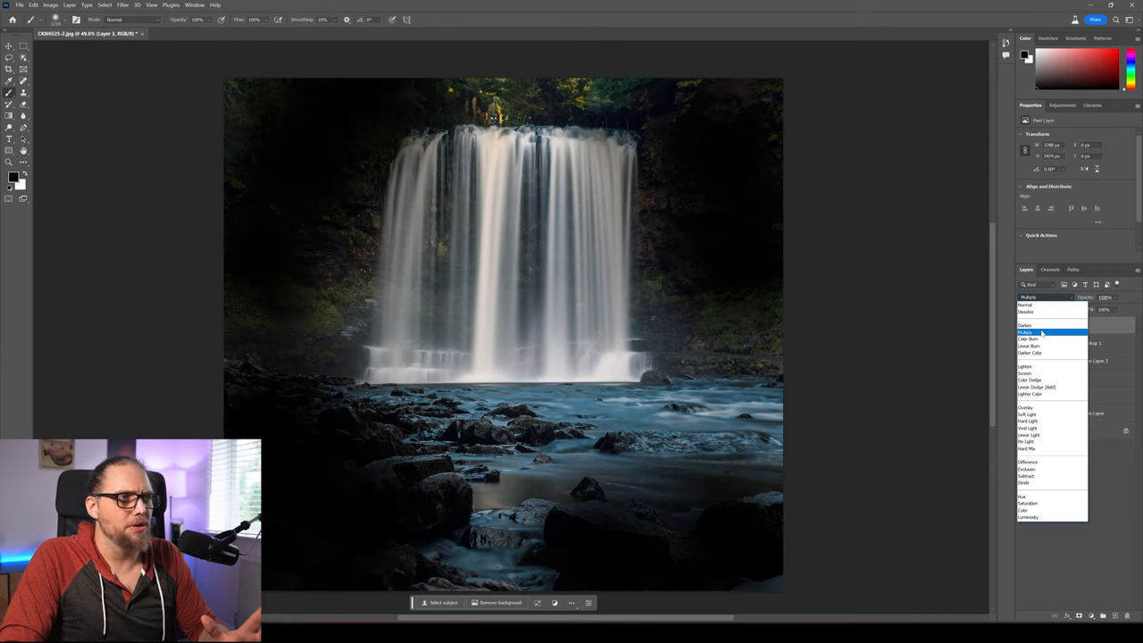
left_click(1026, 331)
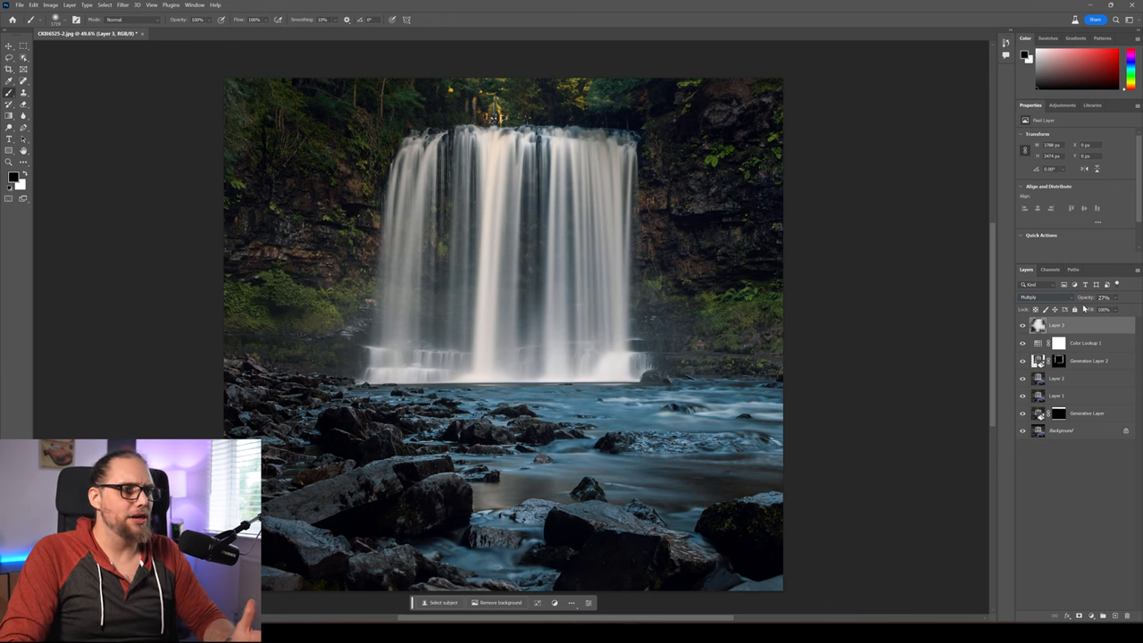
mouse_move(1047, 468)
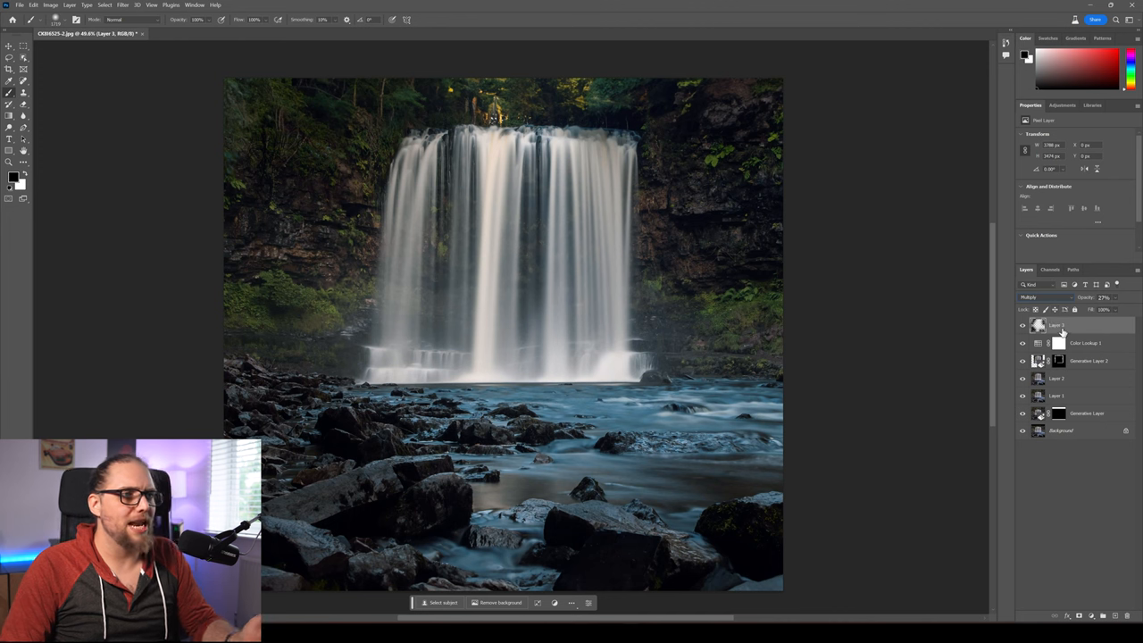
mouse_move(1044, 496)
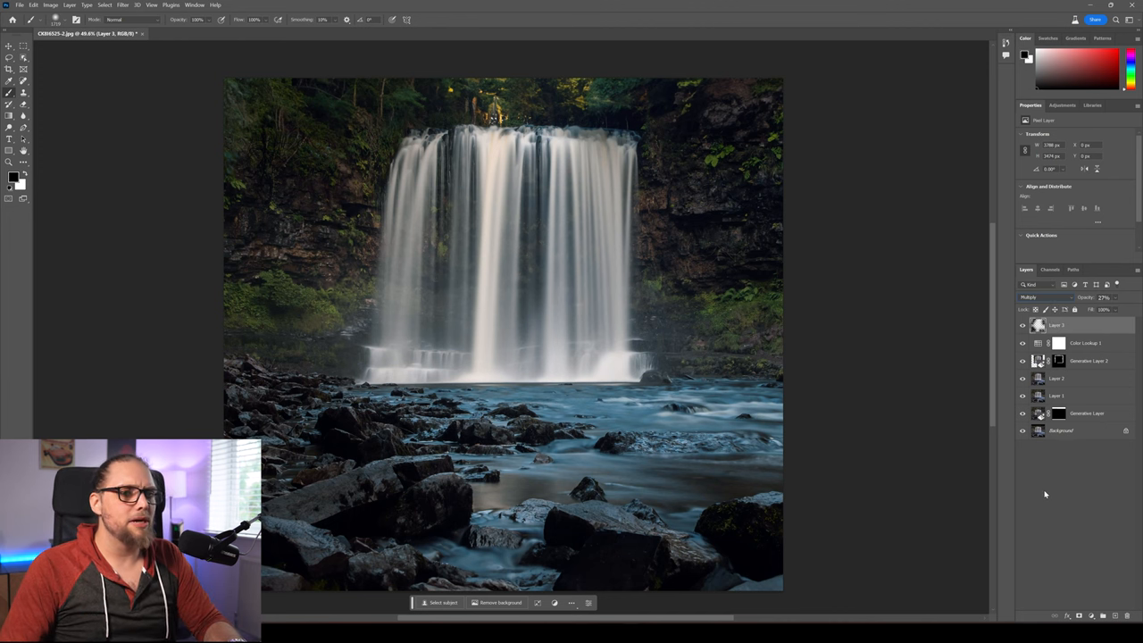
Step: Add a Curves adjustment shaped into an S-curve with darker shadows and brighter highlights
left_click(1078, 616)
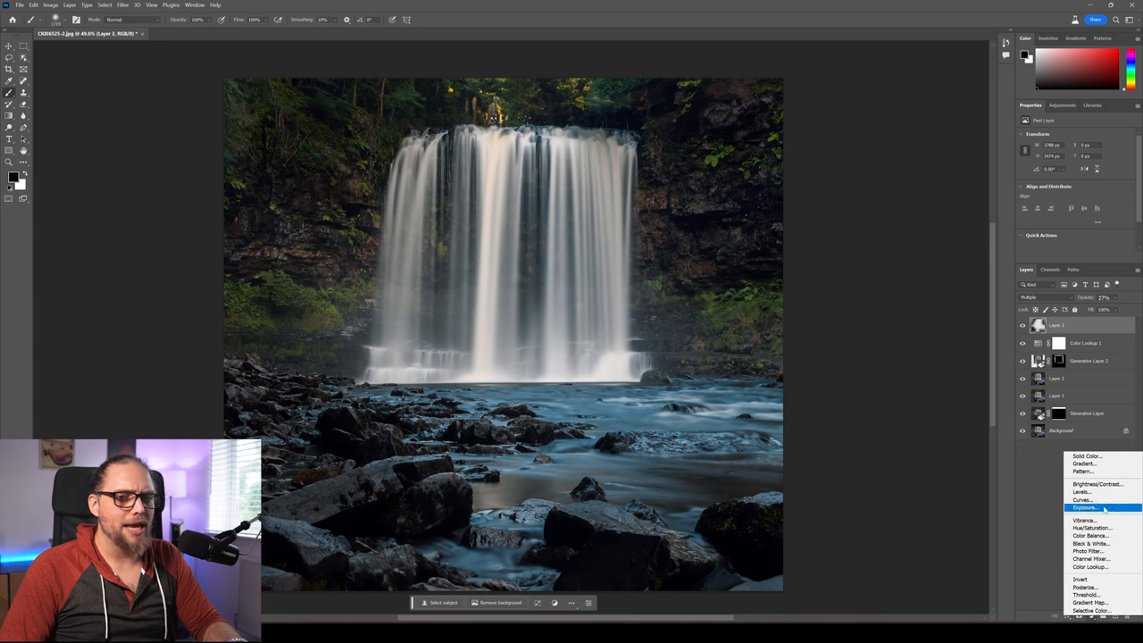
left_click(1082, 500)
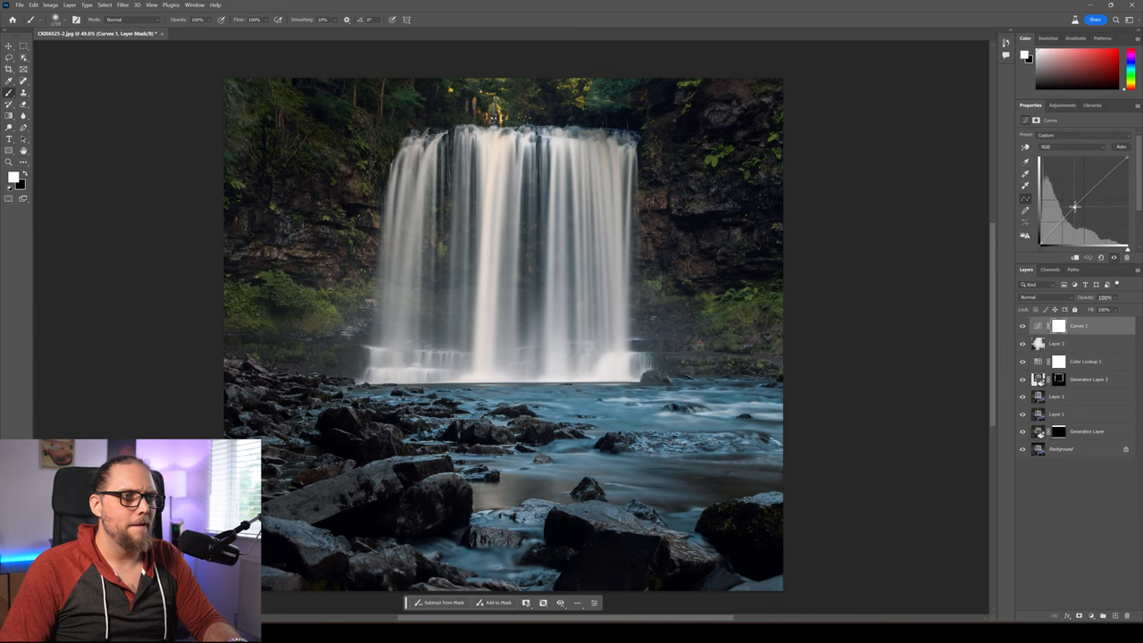
left_click_drag(1076, 206, 1058, 225)
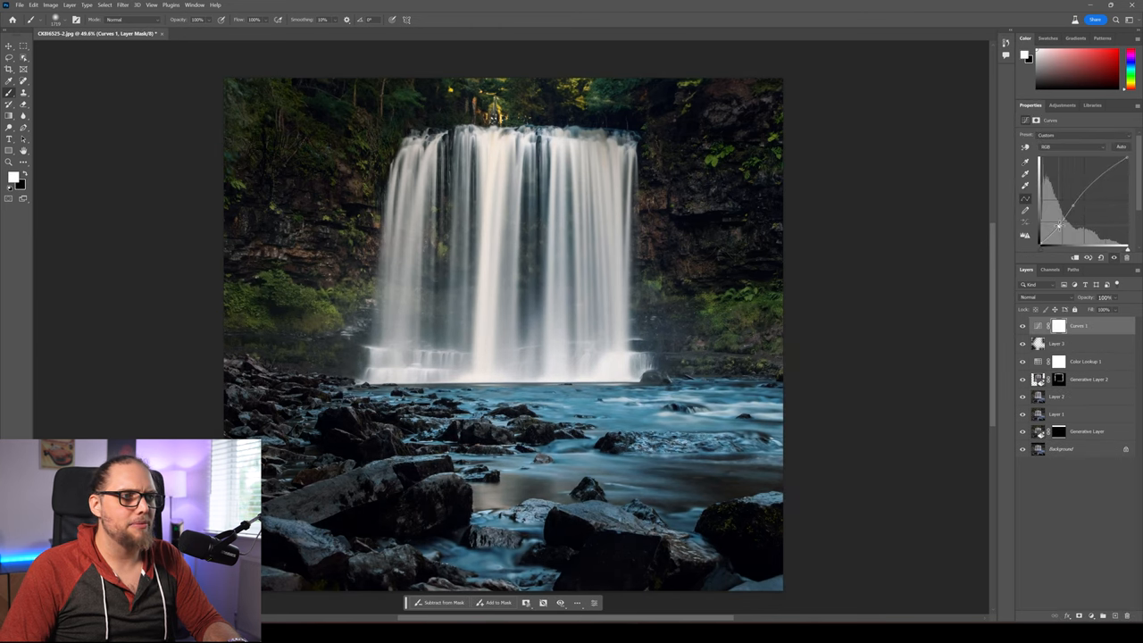
left_click_drag(1058, 225, 1075, 206)
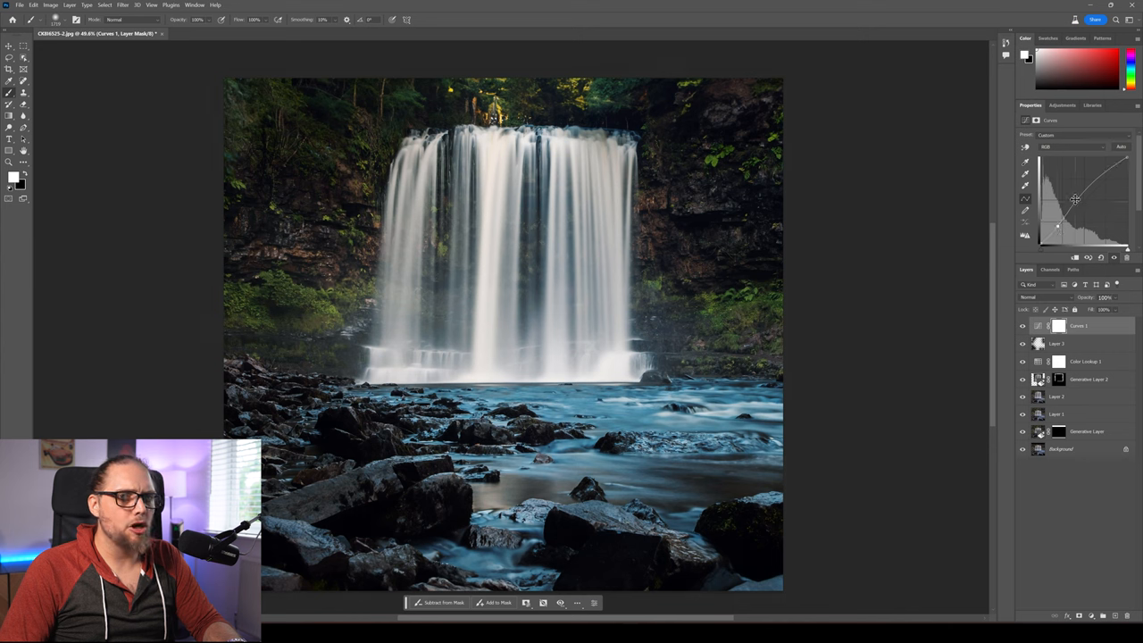
left_click_drag(1076, 199, 1059, 224)
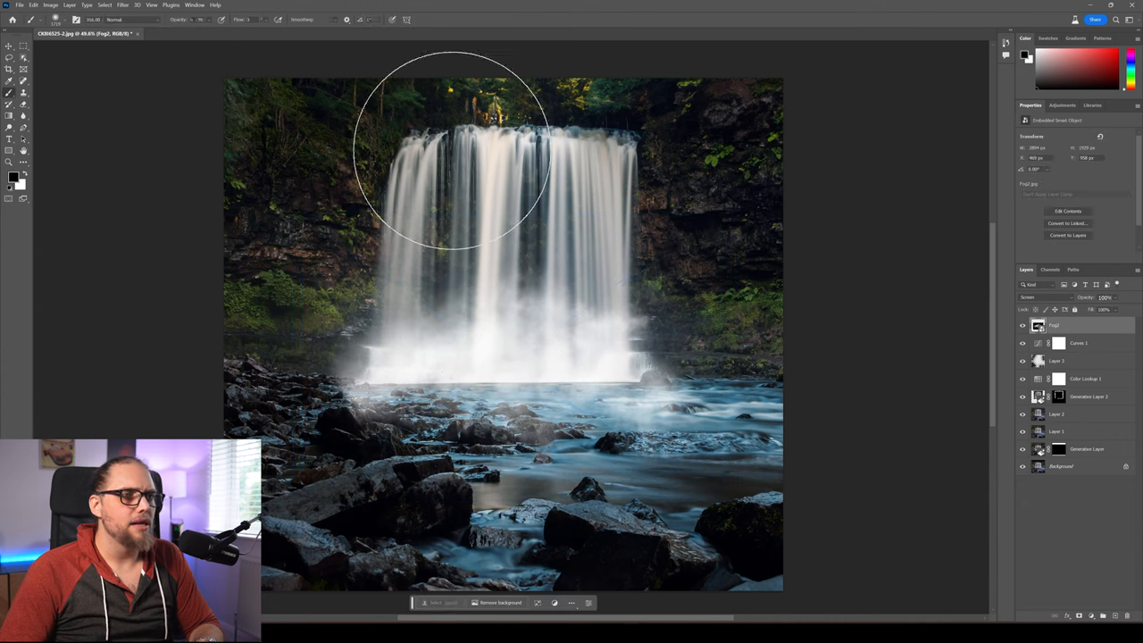
mouse_move(705, 228)
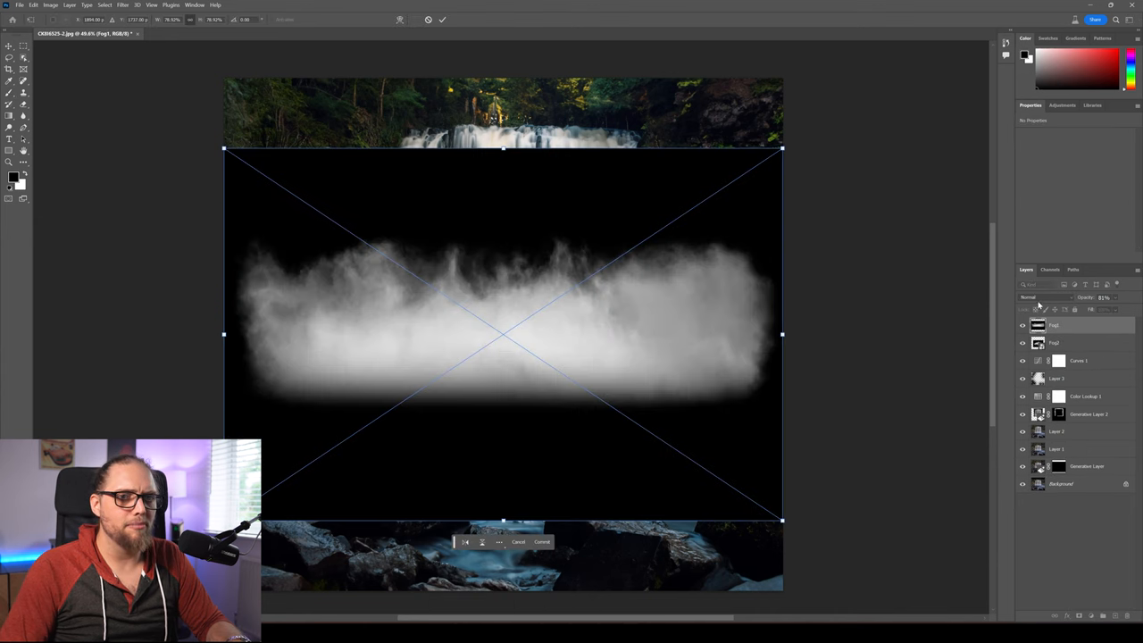
Step: Open the blending modes list for the fog layer
left_click(1040, 296)
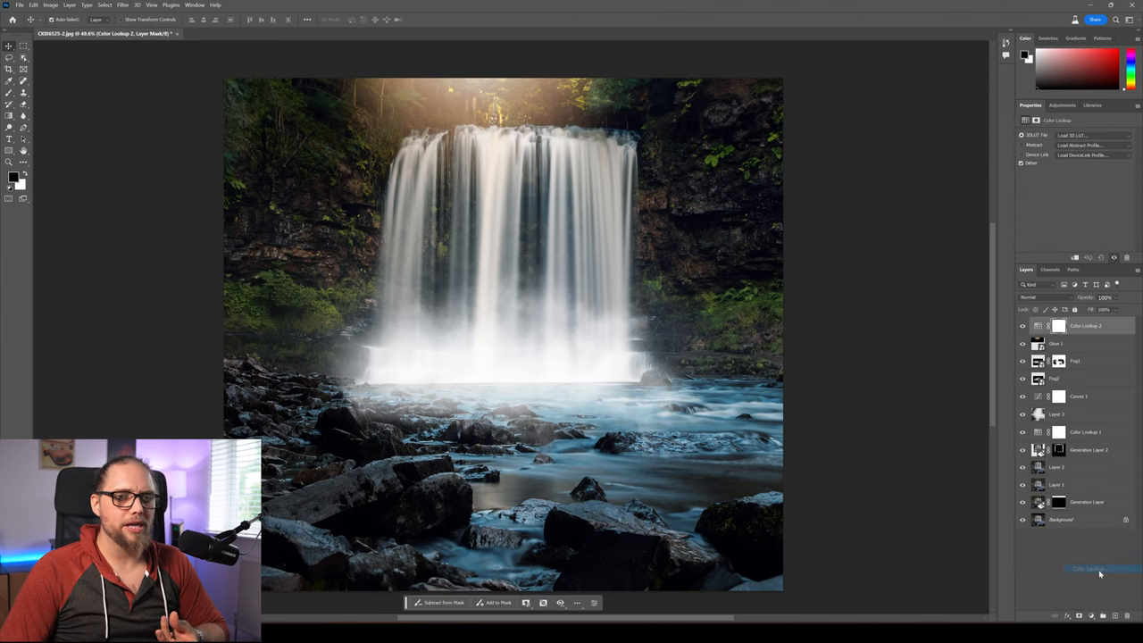
Step: Apply the Bleach Bypass look on a Color Lookup layer at reduced opacity
left_click(1090, 135)
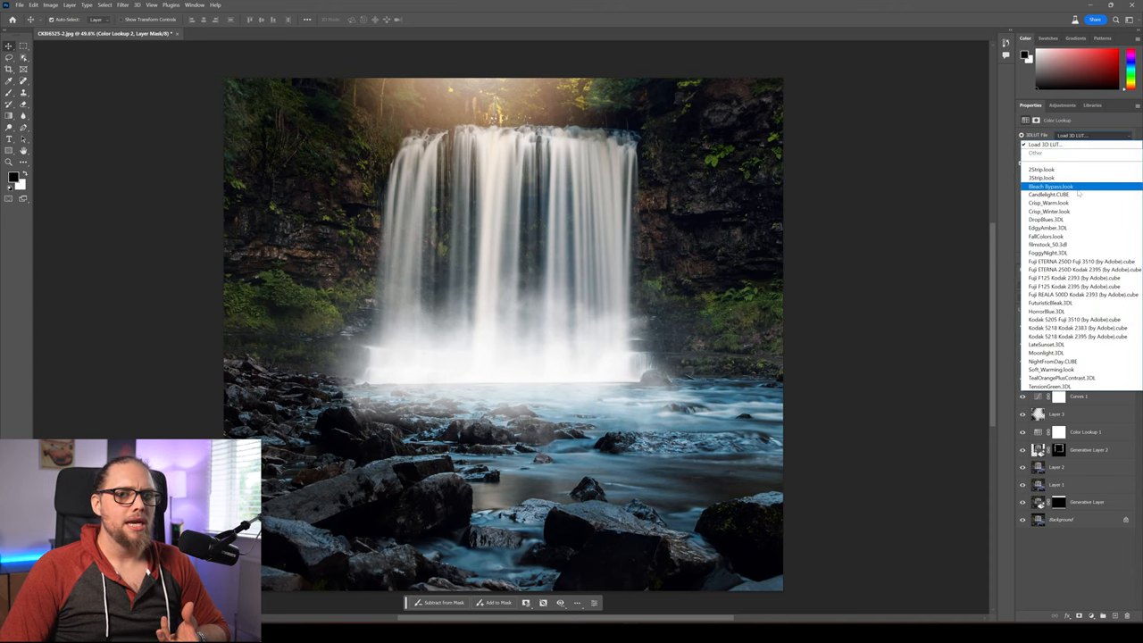
left_click(1052, 185)
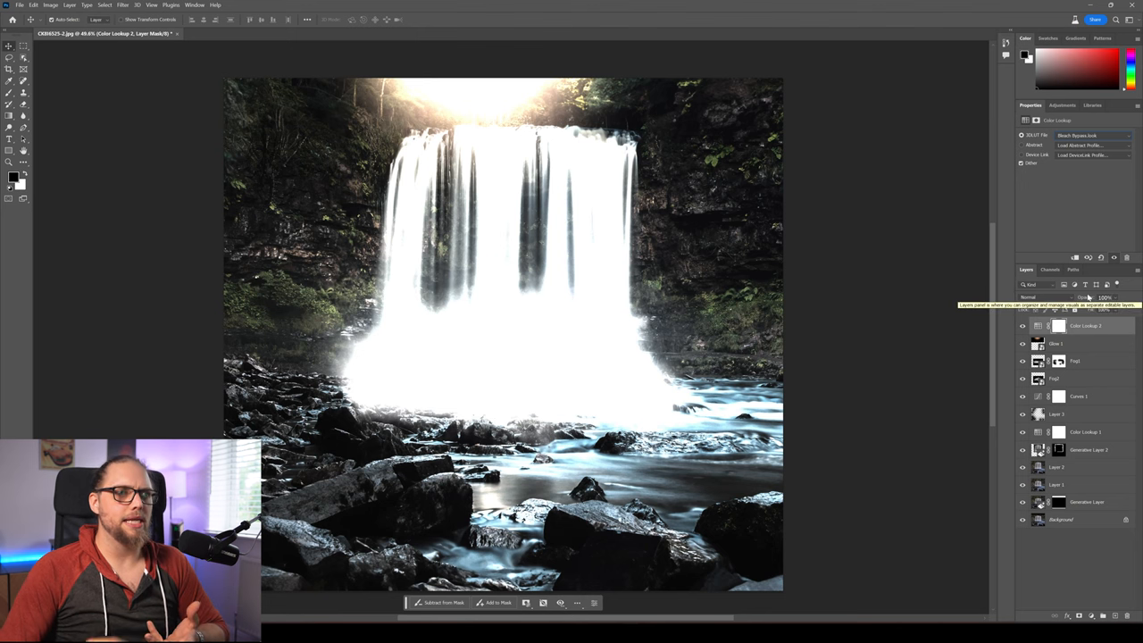
left_click(1103, 297)
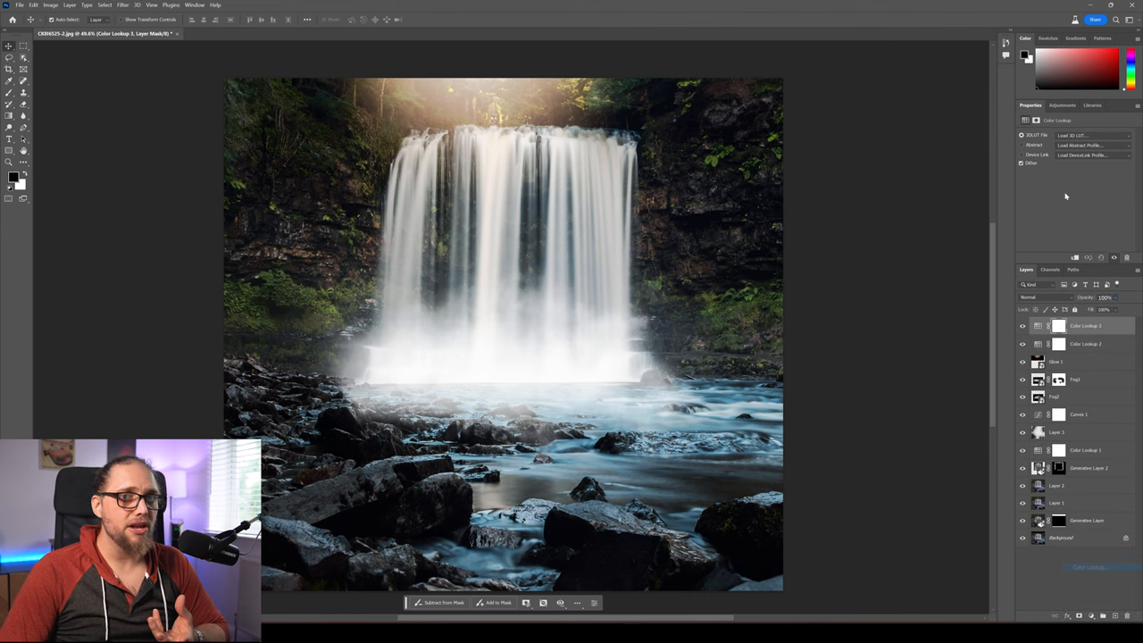
Step: Apply the filmstock_50 look, then hide it to compare before and after
left_click(1093, 135)
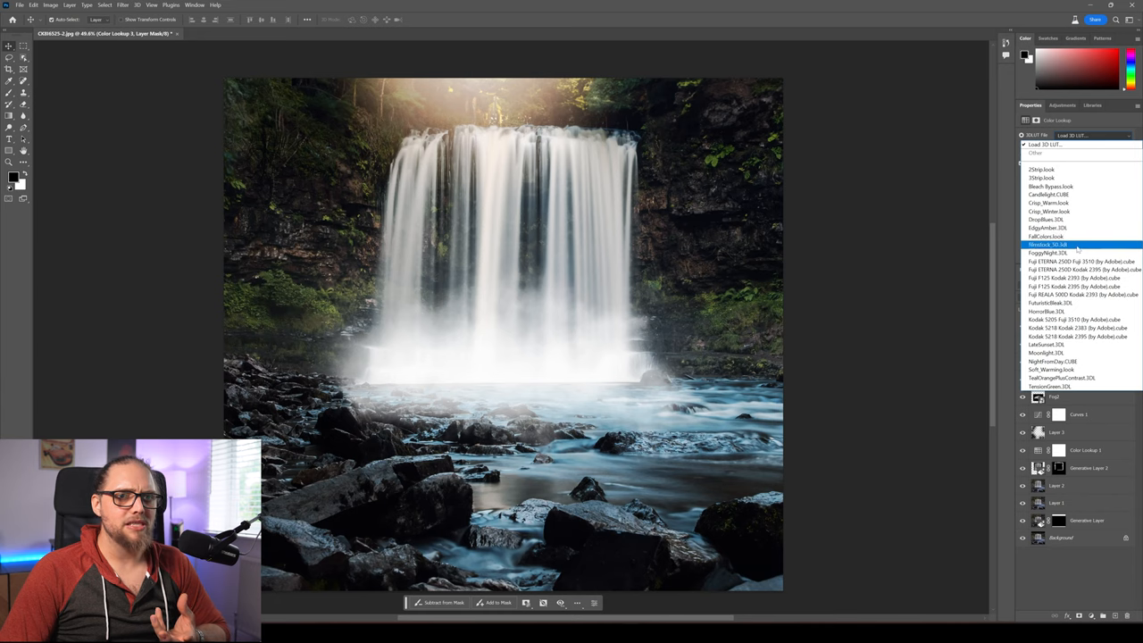
left_click(1047, 243)
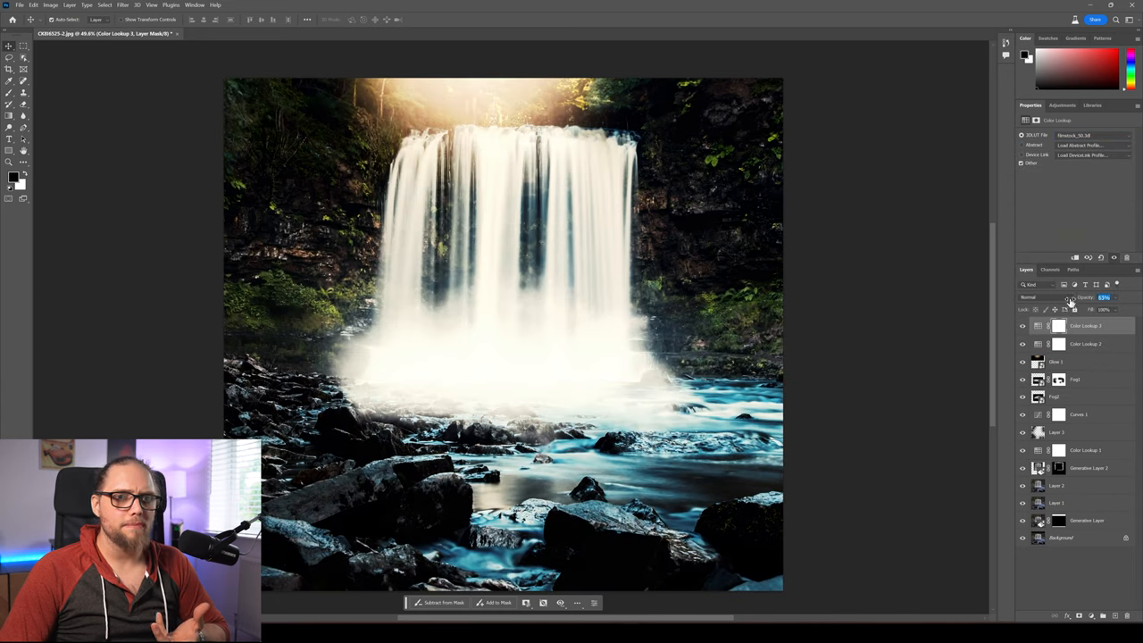
left_click(1022, 325)
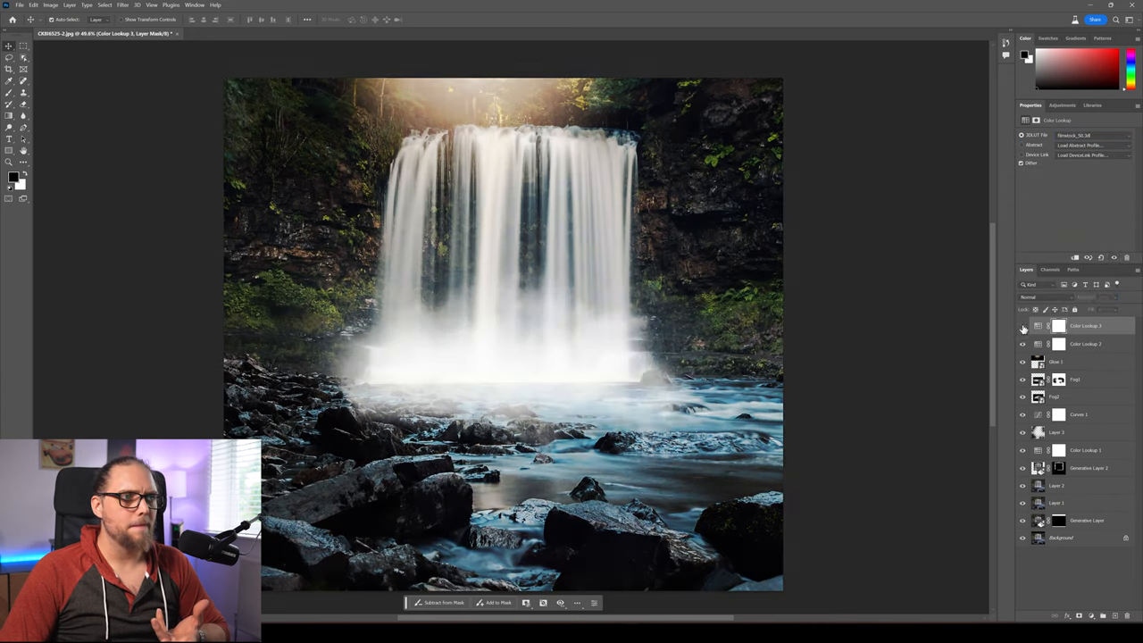